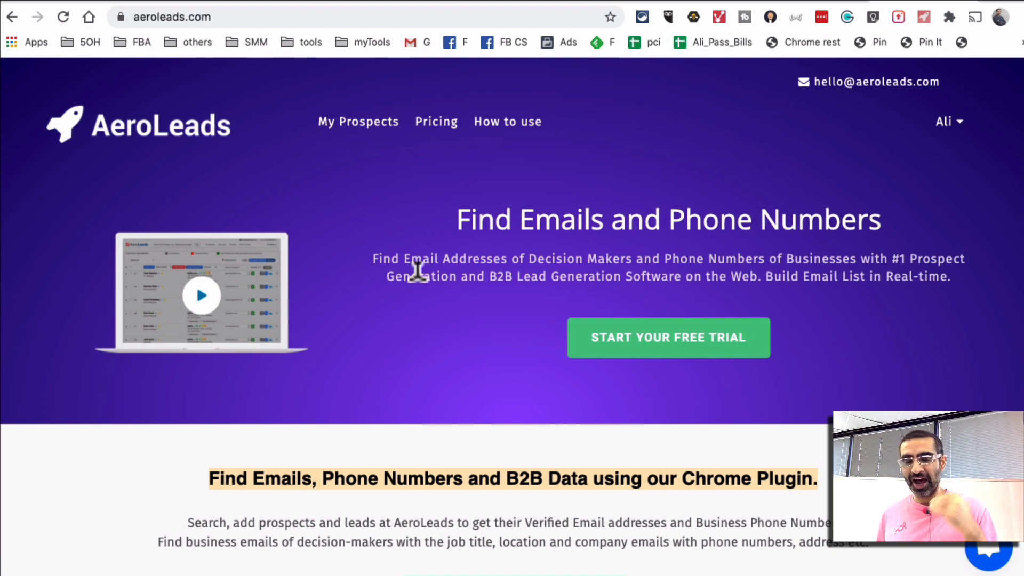
{"action": "mouse_move", "coordinate": [412, 310]}
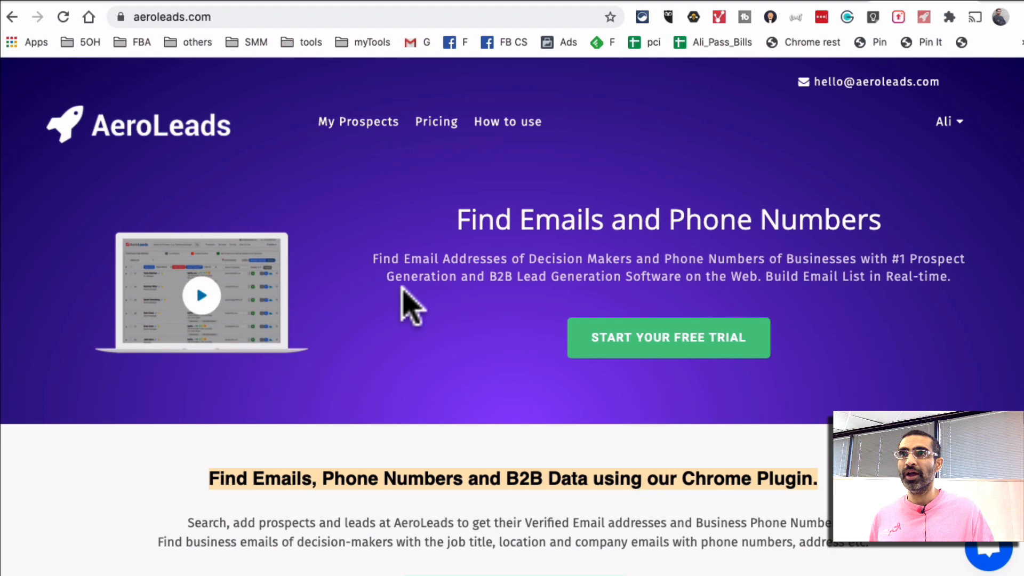
Step: Review the AeroLeads plans and pricing page
{"action": "scroll", "scroll_direction": "down", "scroll_amount": 3}
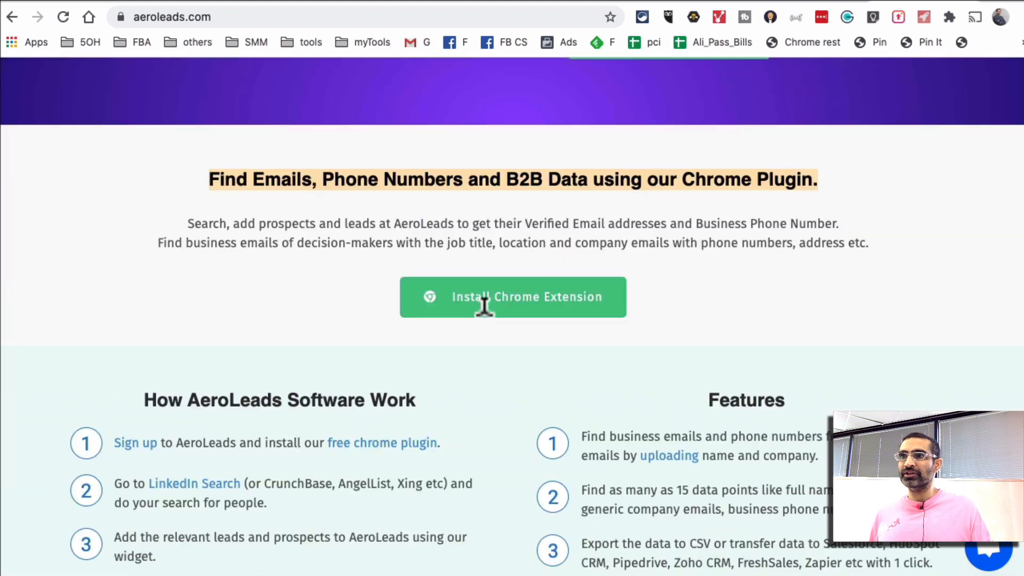
{"action": "scroll", "scroll_direction": "down", "scroll_amount": 3}
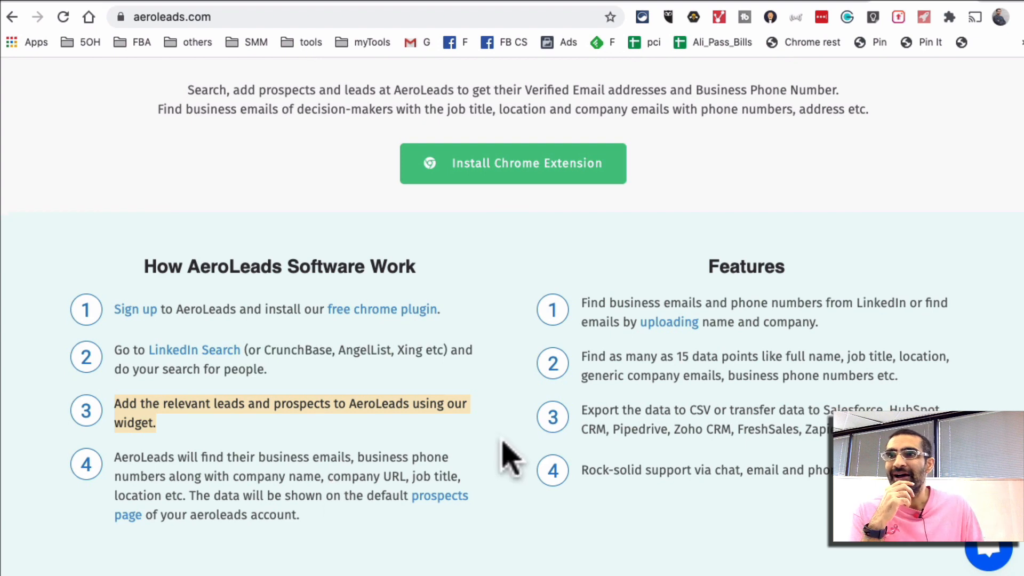
{"action": "scroll", "scroll_direction": "down", "scroll_amount": 3}
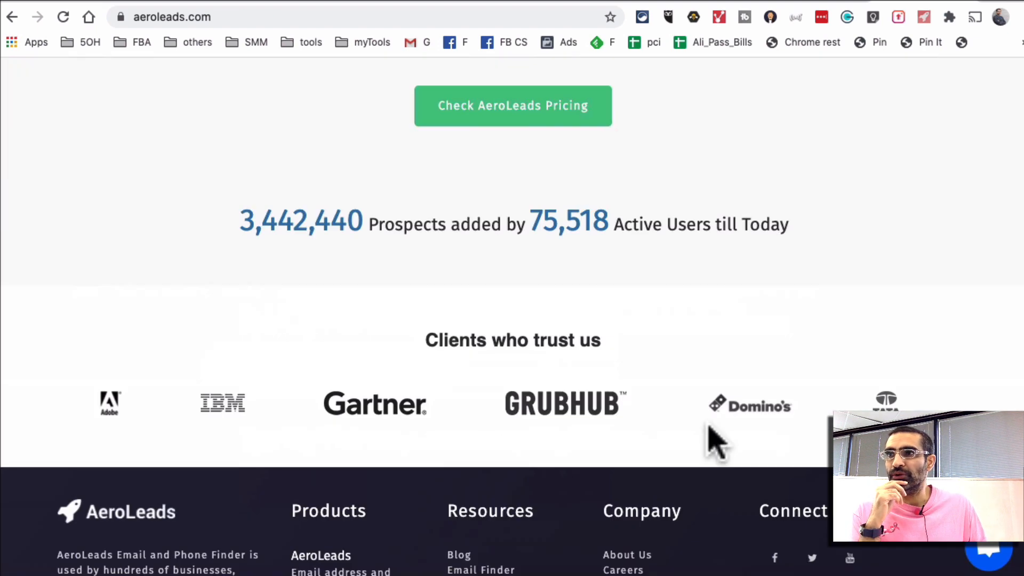
{"action": "scroll", "scroll_direction": "down", "scroll_amount": 3}
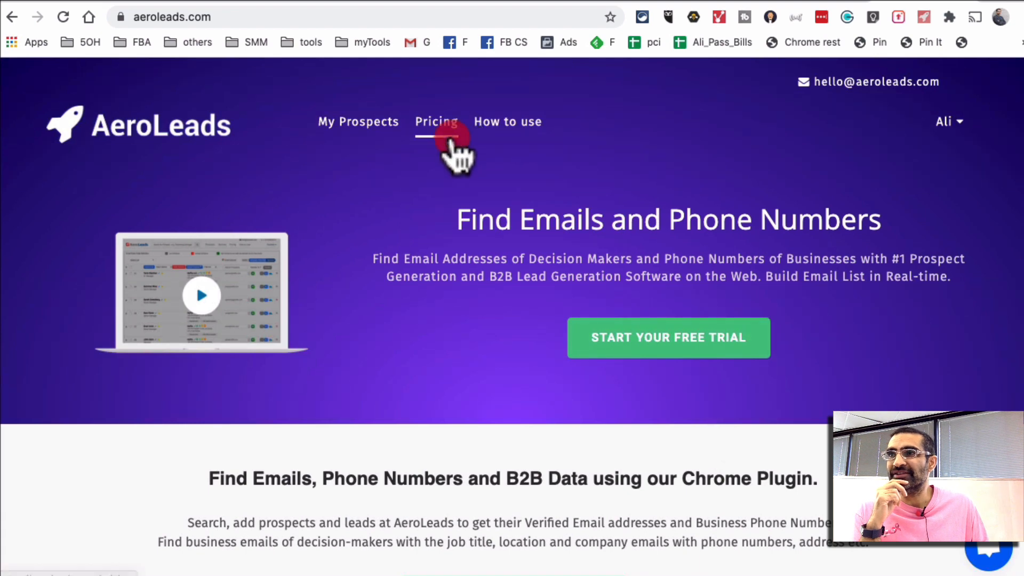
{"action": "left_click", "coordinate": [435, 122]}
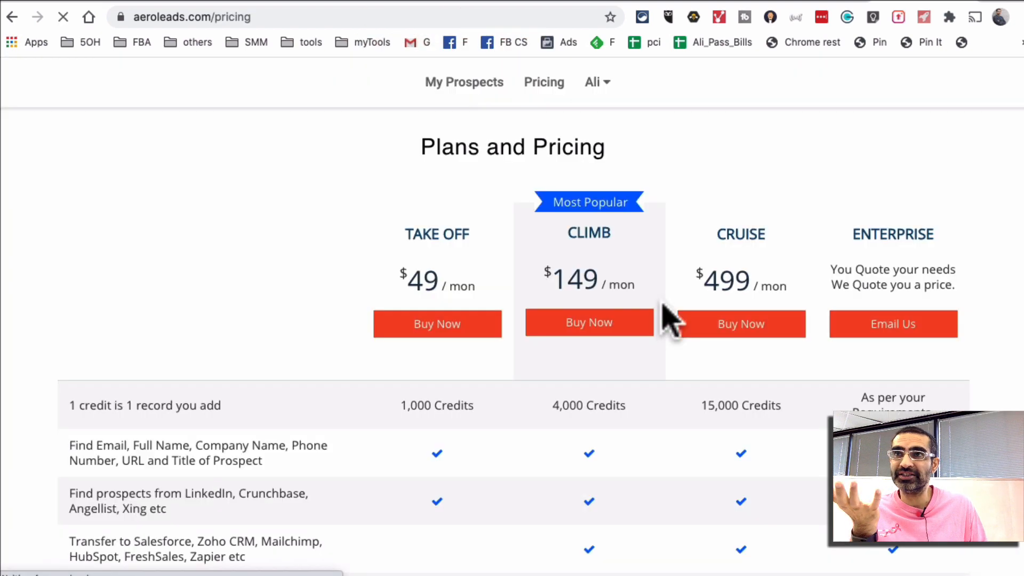
{"action": "scroll", "scroll_direction": "down", "scroll_amount": 3}
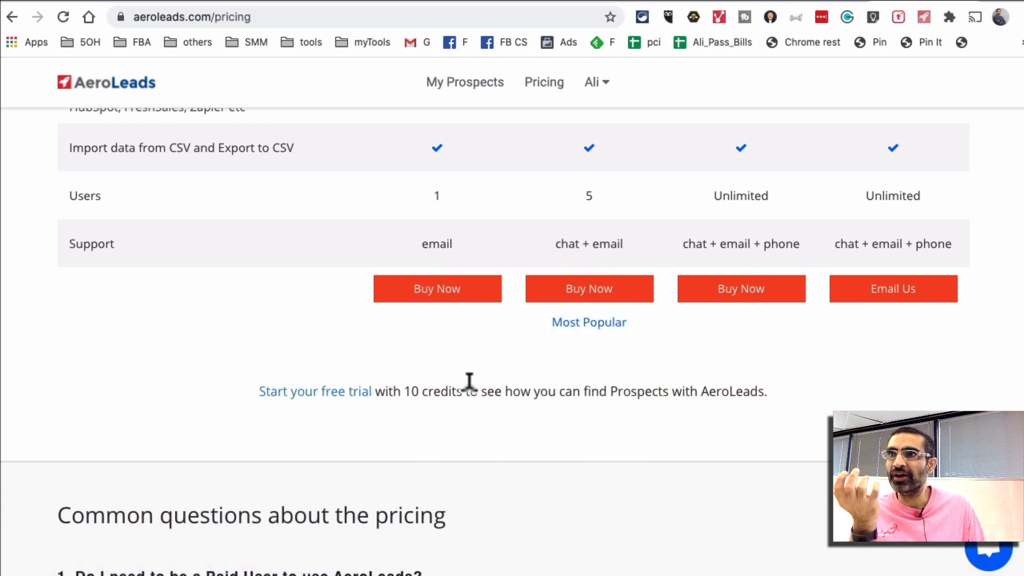
{"action": "scroll", "scroll_direction": "up", "scroll_amount": 3}
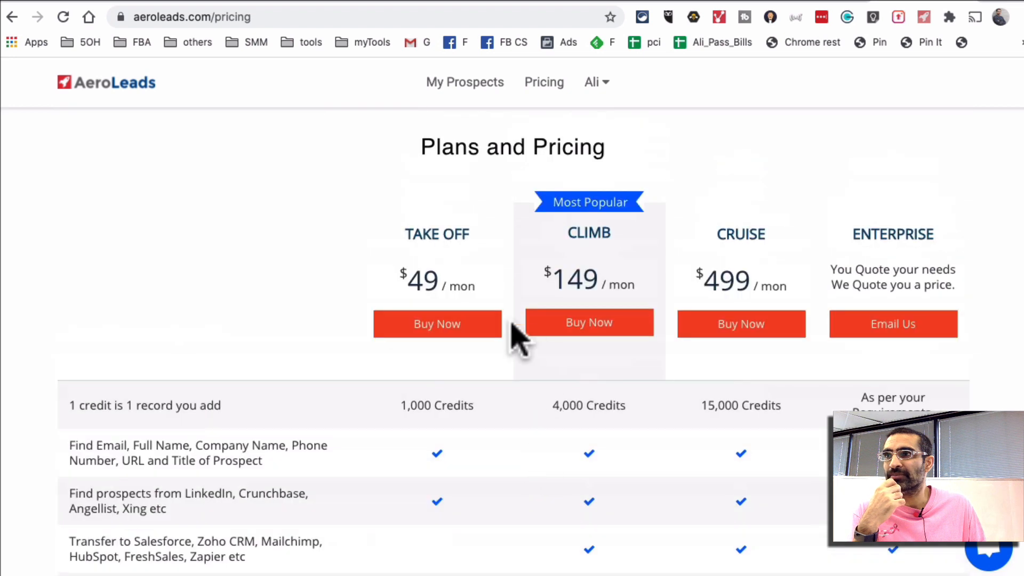
{"action": "mouse_move", "coordinate": [477, 304]}
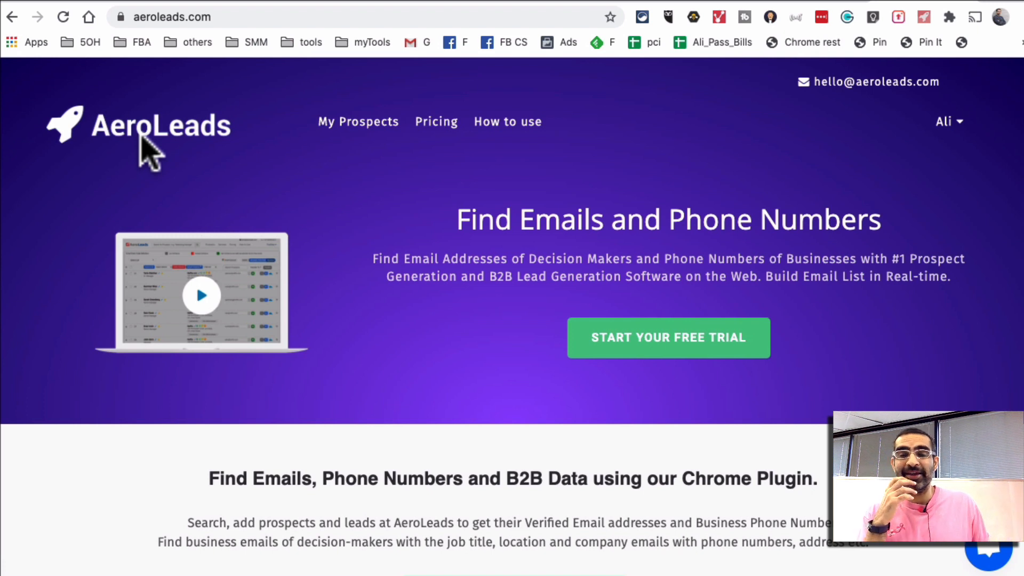
{"action": "mouse_move", "coordinate": [409, 190]}
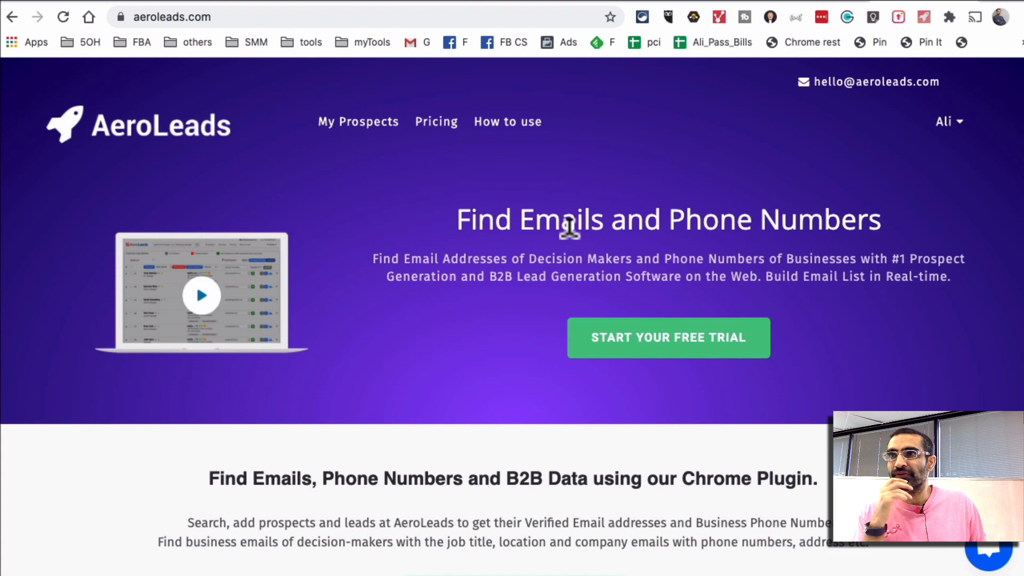
{"action": "mouse_move", "coordinate": [882, 98]}
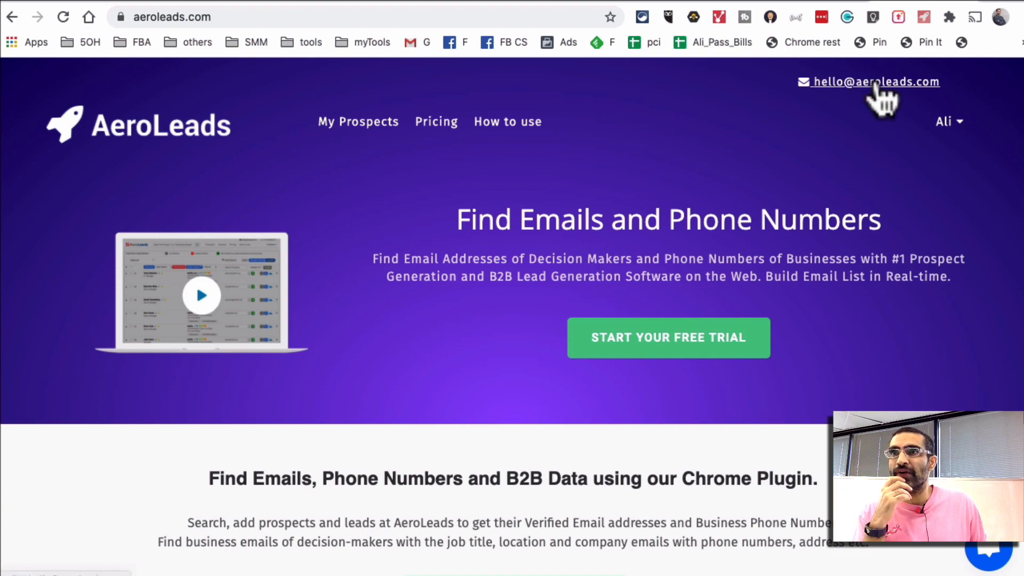
{"action": "scroll", "scroll_direction": "down", "scroll_amount": 3}
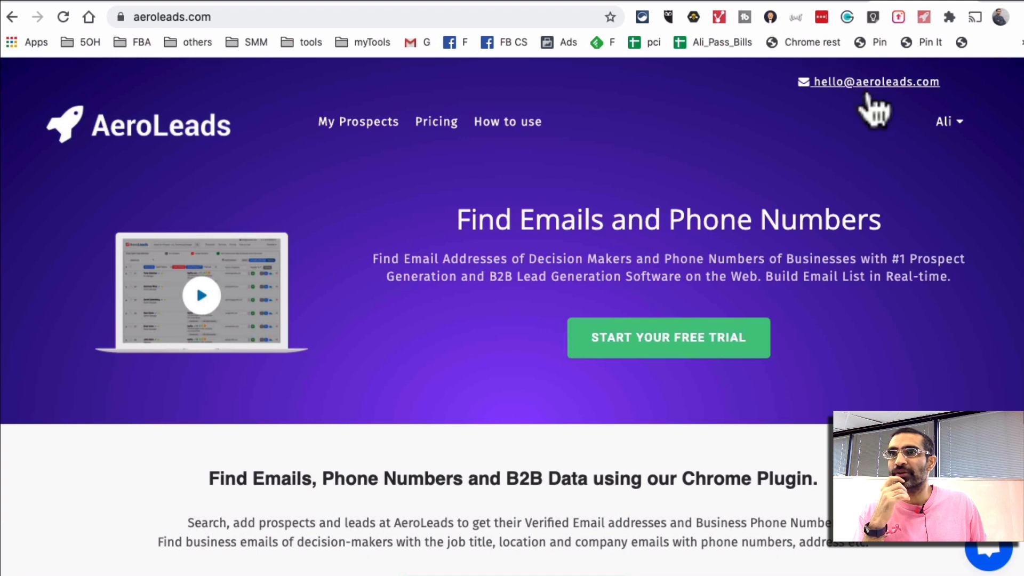
Step: Visit the hello@ contact link, return home, and open Subscription from the Ali account menu
{"action": "left_click", "coordinate": [945, 120]}
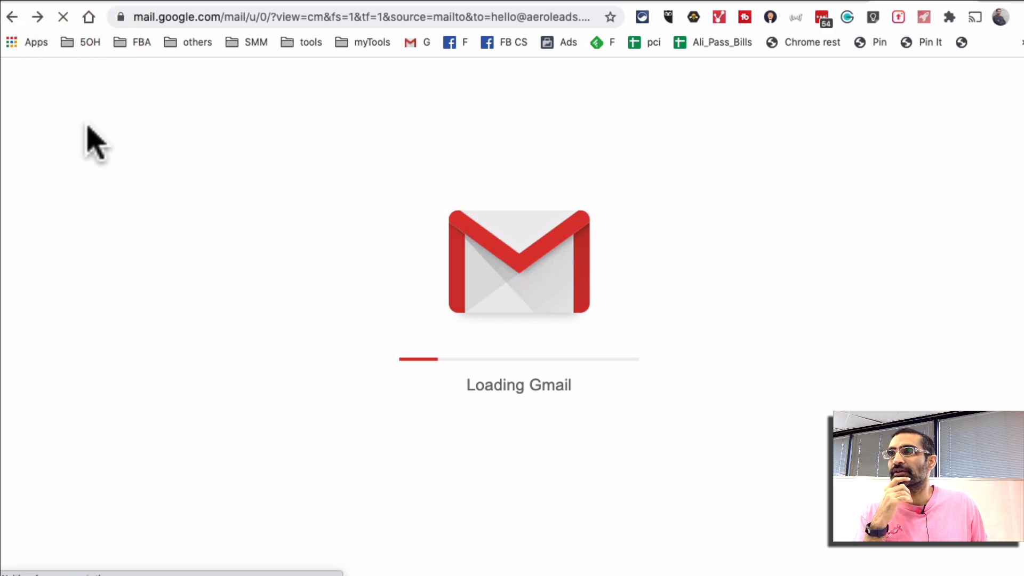
{"action": "left_click", "coordinate": [946, 122]}
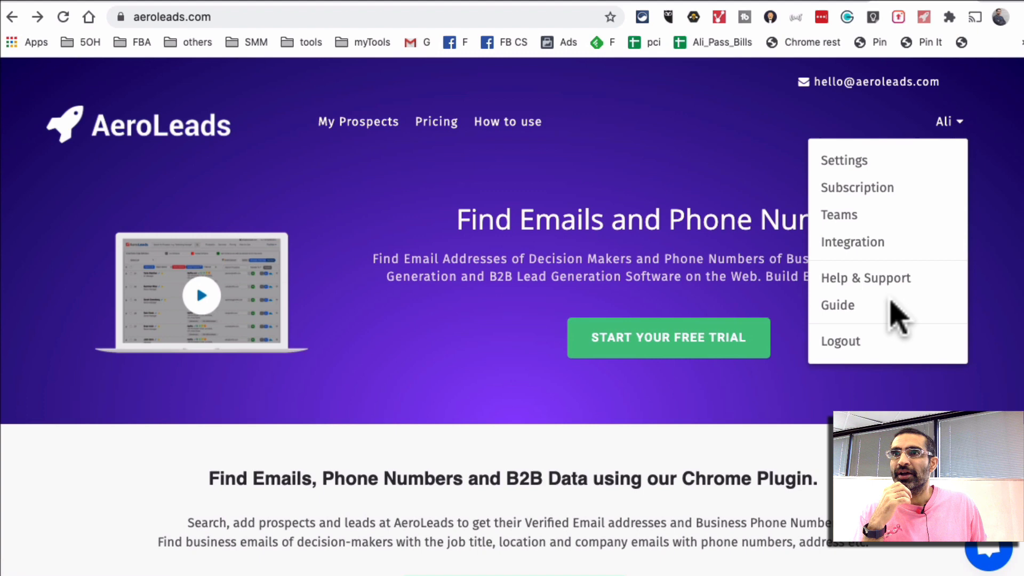
{"action": "mouse_move", "coordinate": [856, 188]}
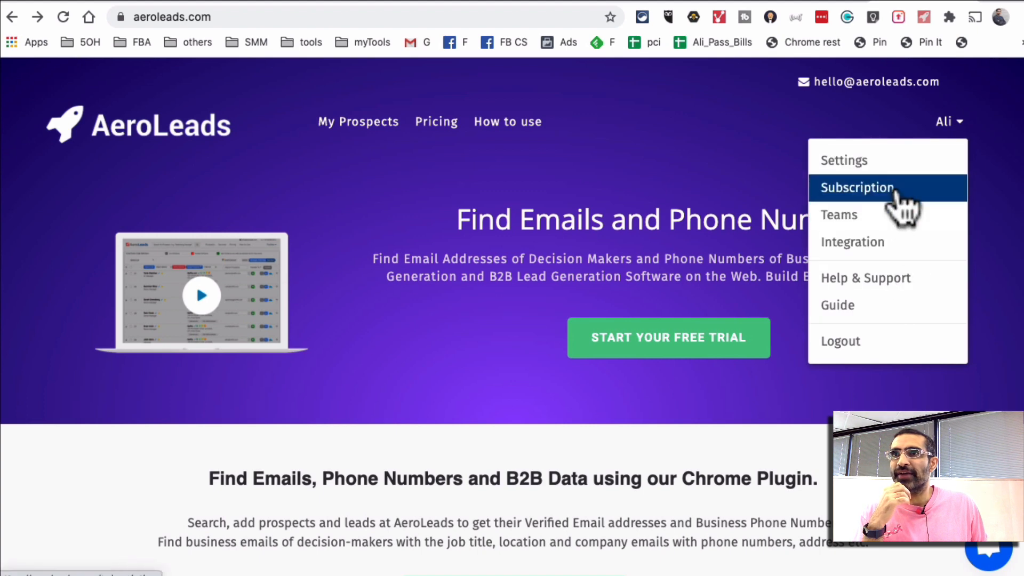
{"action": "left_click", "coordinate": [843, 160]}
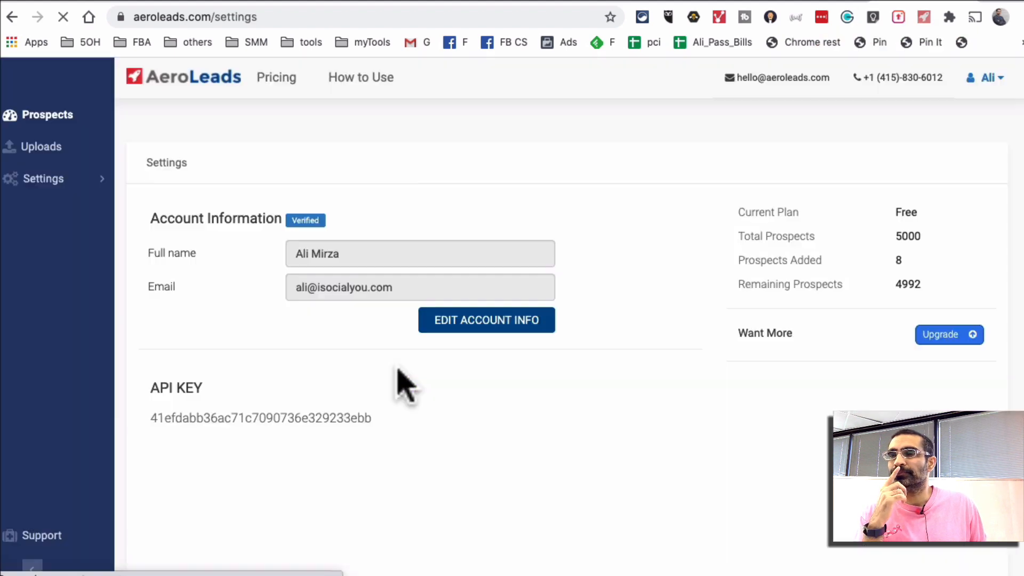
Step: Go to Prospects and show the saved lists Default, DFW Founders and DFW CEOs
{"action": "left_click", "coordinate": [46, 114]}
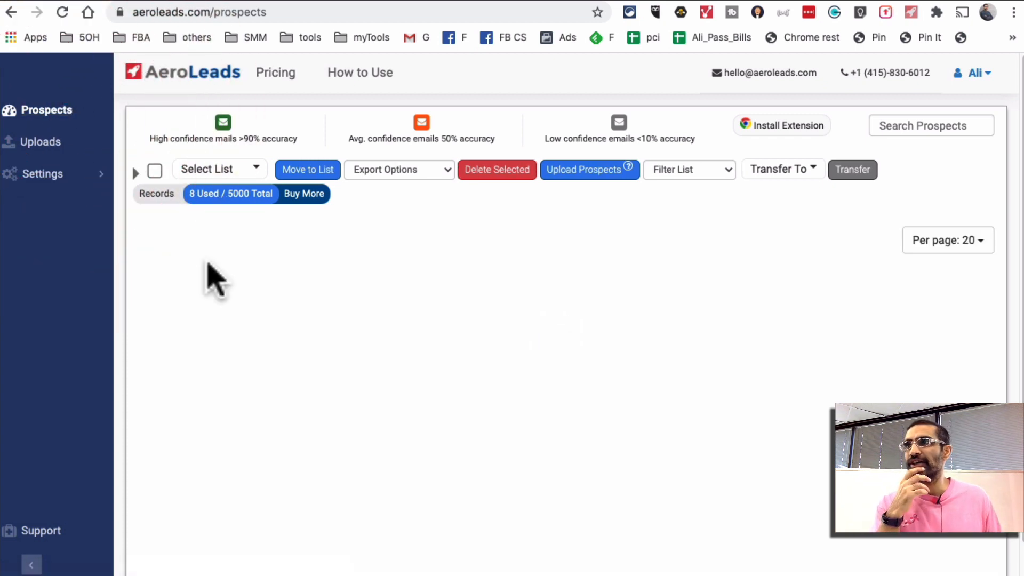
{"action": "left_click", "coordinate": [218, 170]}
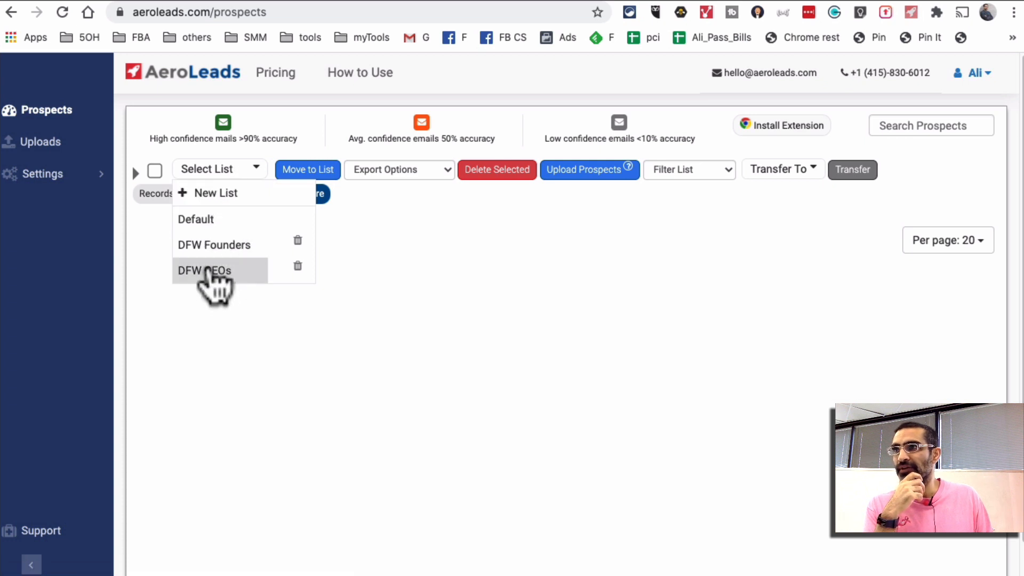
{"action": "mouse_move", "coordinate": [225, 255]}
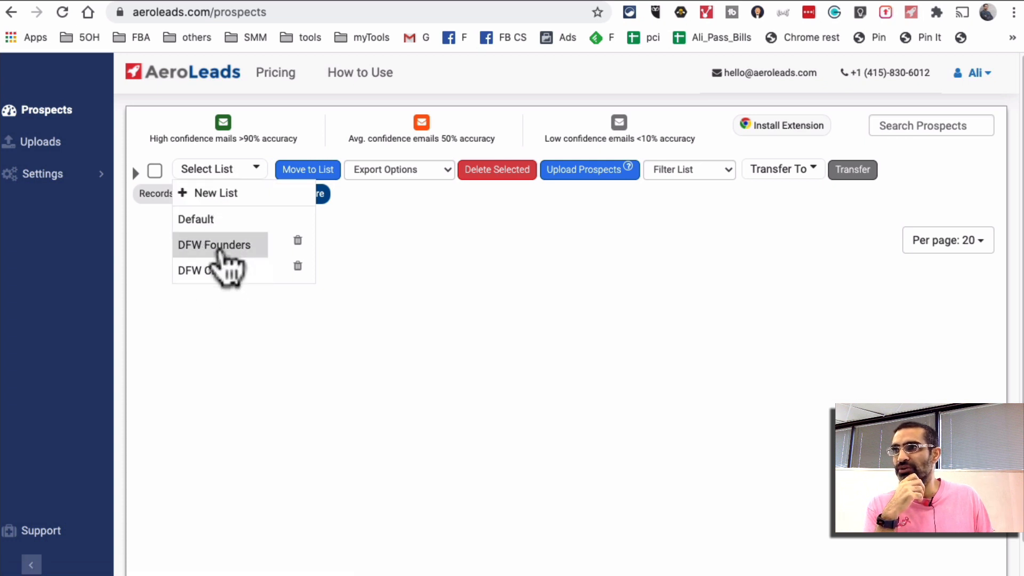
{"action": "mouse_move", "coordinate": [222, 270]}
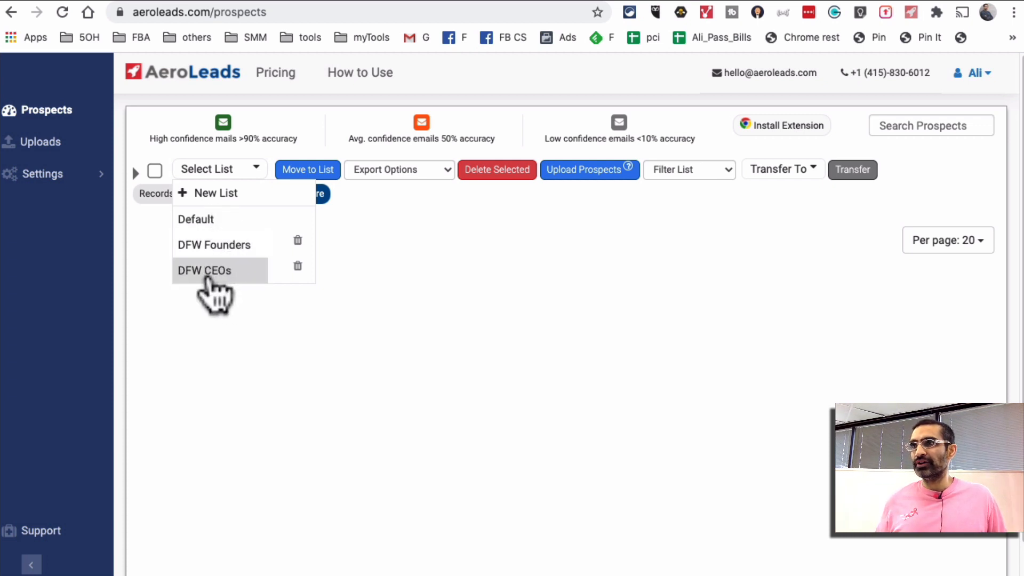
Step: Open the DFW CEOs list and review its 8 Dallas/Fort Worth prospects
{"action": "left_click", "coordinate": [204, 270]}
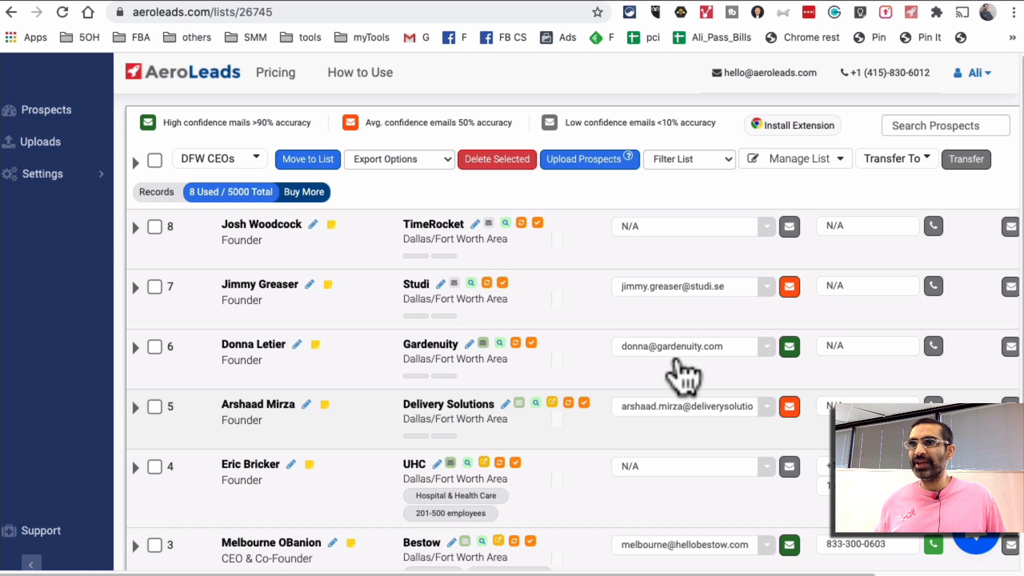
{"action": "scroll", "scroll_direction": "down", "scroll_amount": 3}
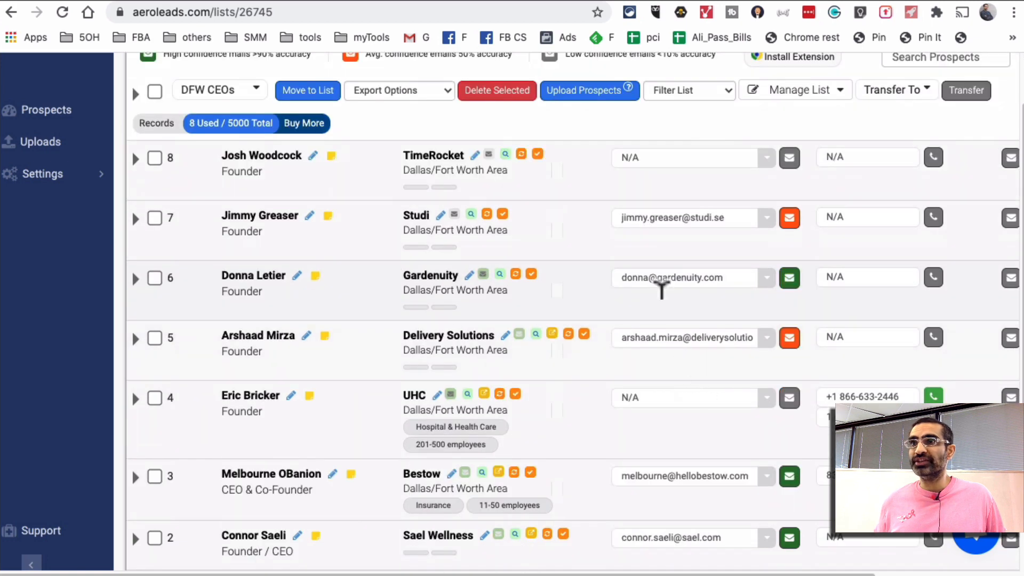
{"action": "scroll", "scroll_direction": "down", "scroll_amount": 3}
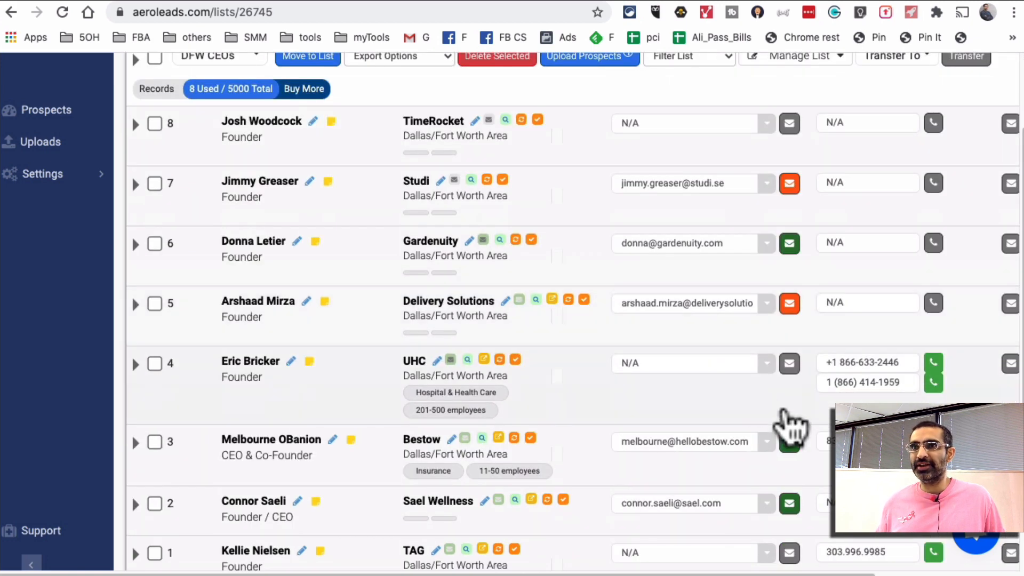
{"action": "scroll", "scroll_direction": "down", "scroll_amount": 3}
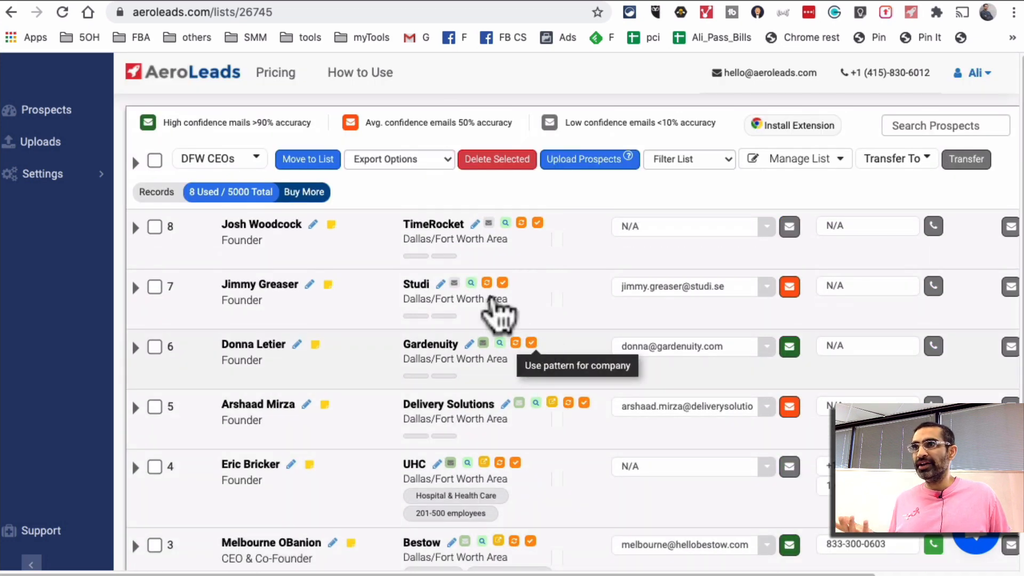
{"action": "left_click", "coordinate": [219, 158]}
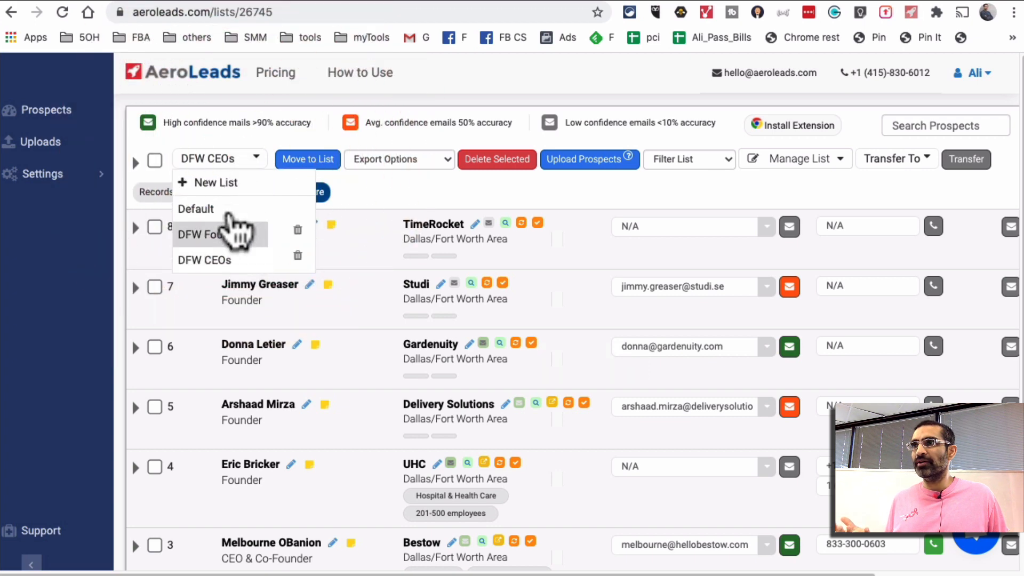
{"action": "left_click", "coordinate": [215, 182]}
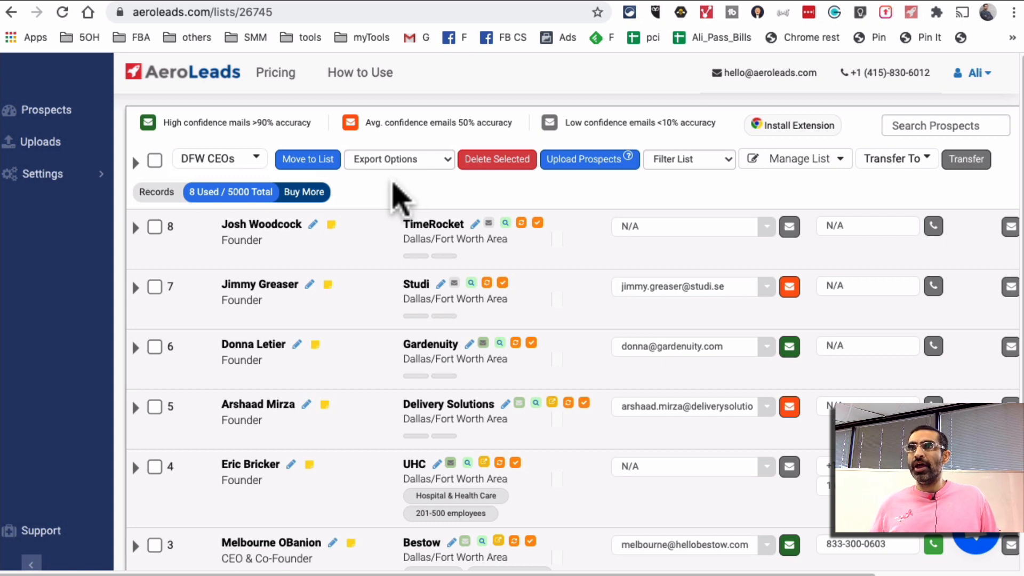
{"action": "mouse_move", "coordinate": [792, 125]}
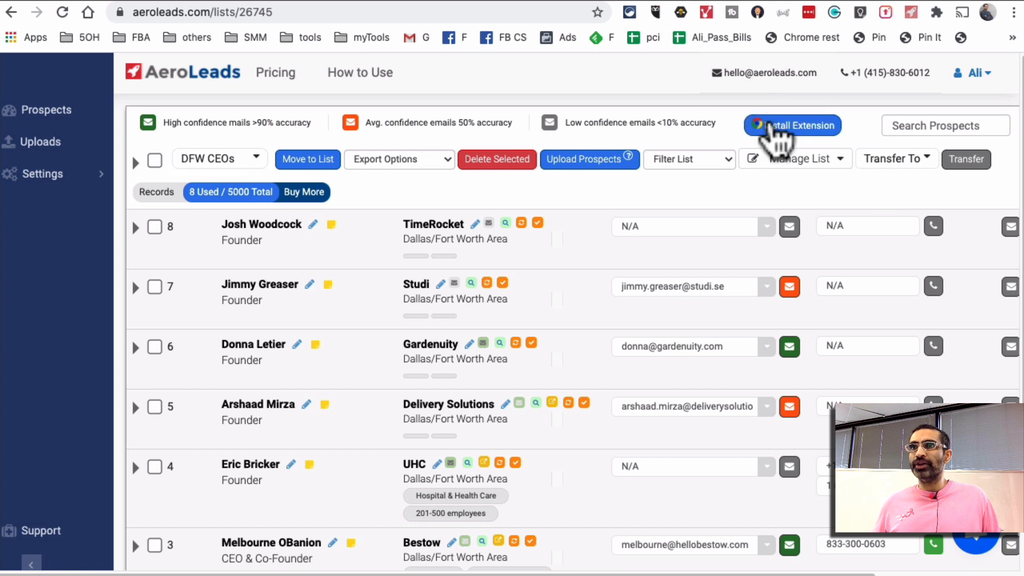
{"action": "mouse_move", "coordinate": [792, 137]}
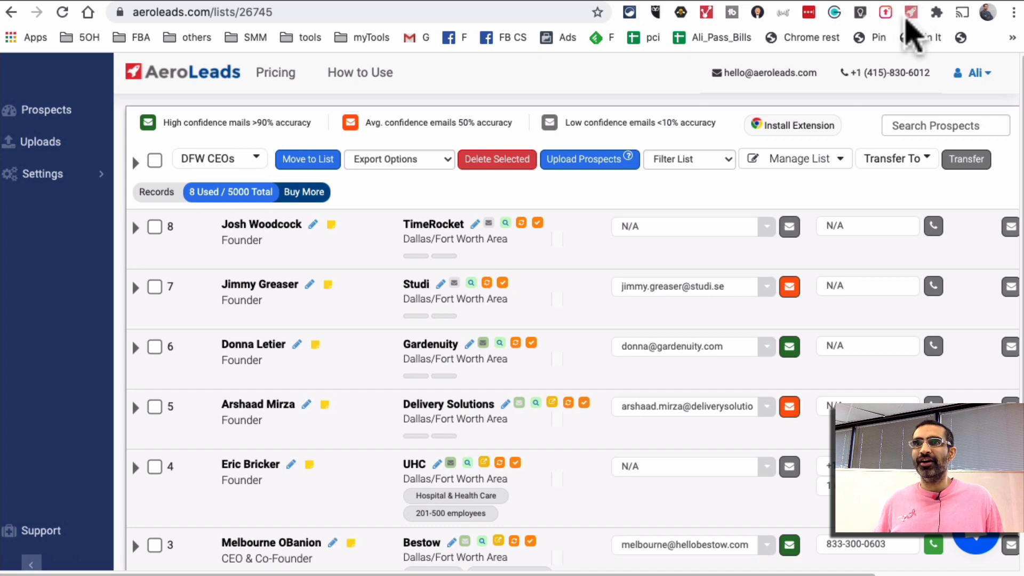
{"action": "mouse_move", "coordinate": [927, 52]}
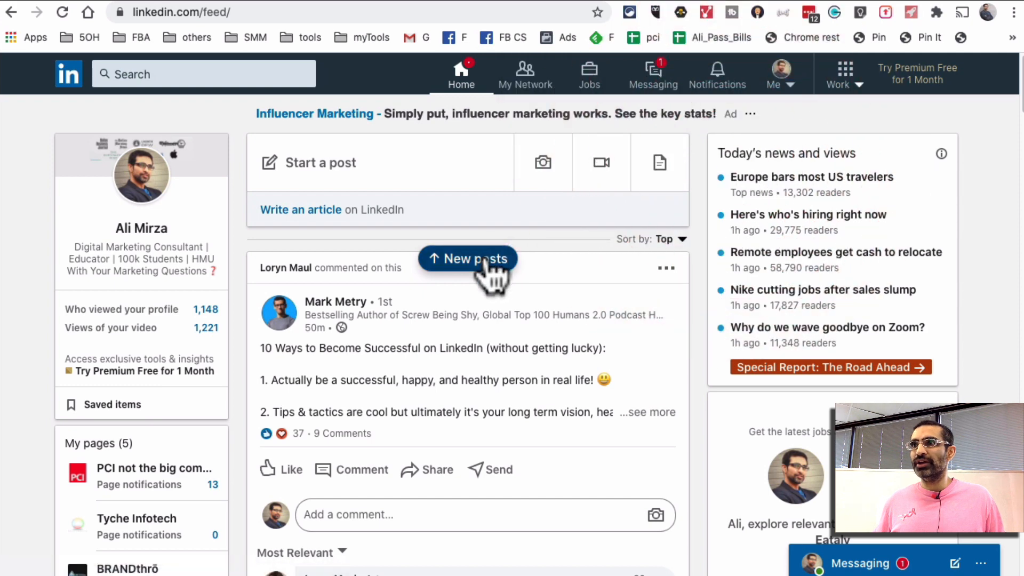
Step: Search LinkedIn for CEO and narrow the results to People only
{"action": "left_click", "coordinate": [467, 258]}
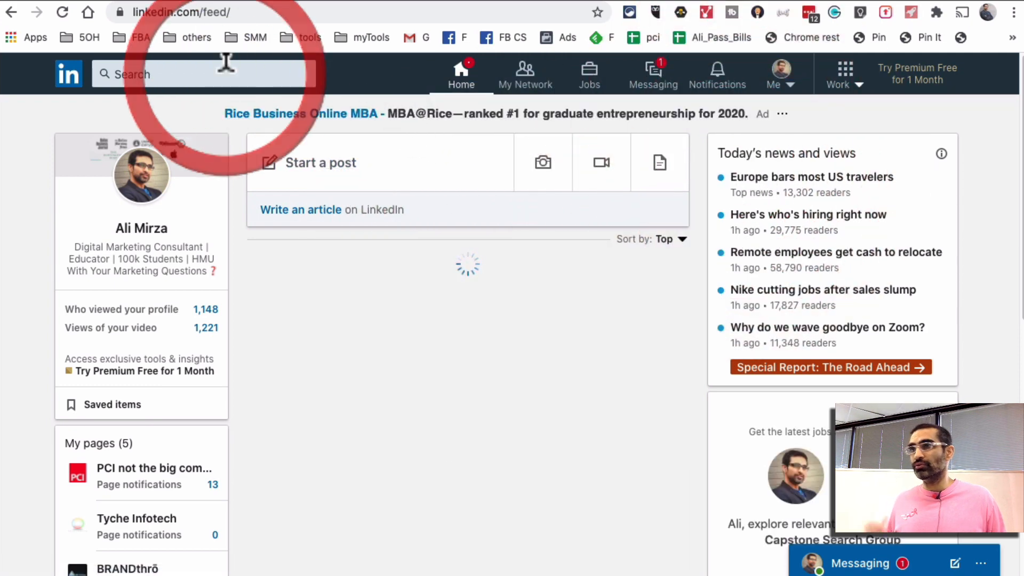
{"action": "left_click", "coordinate": [196, 74]}
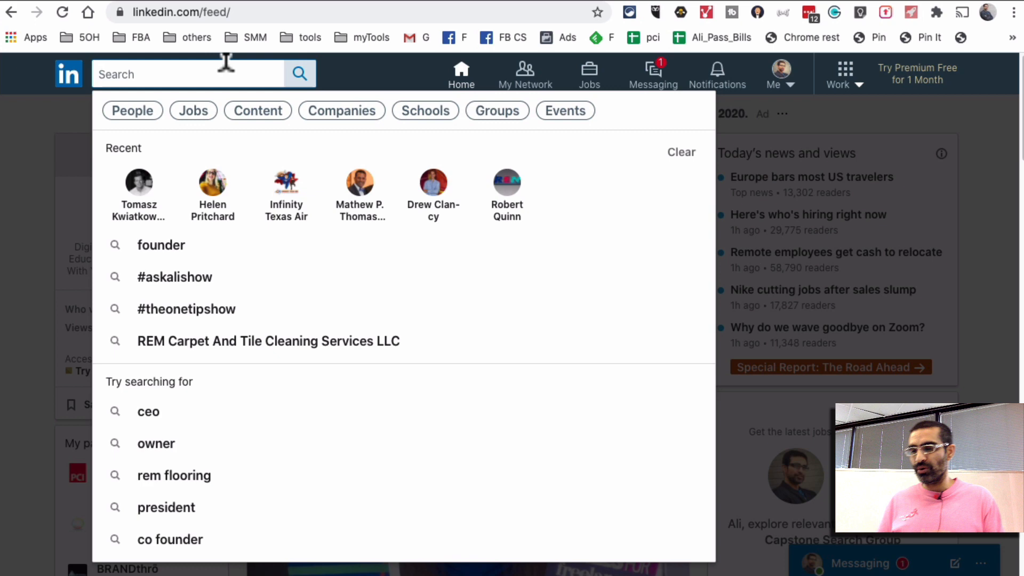
{"action": "type", "text": "CEO"}
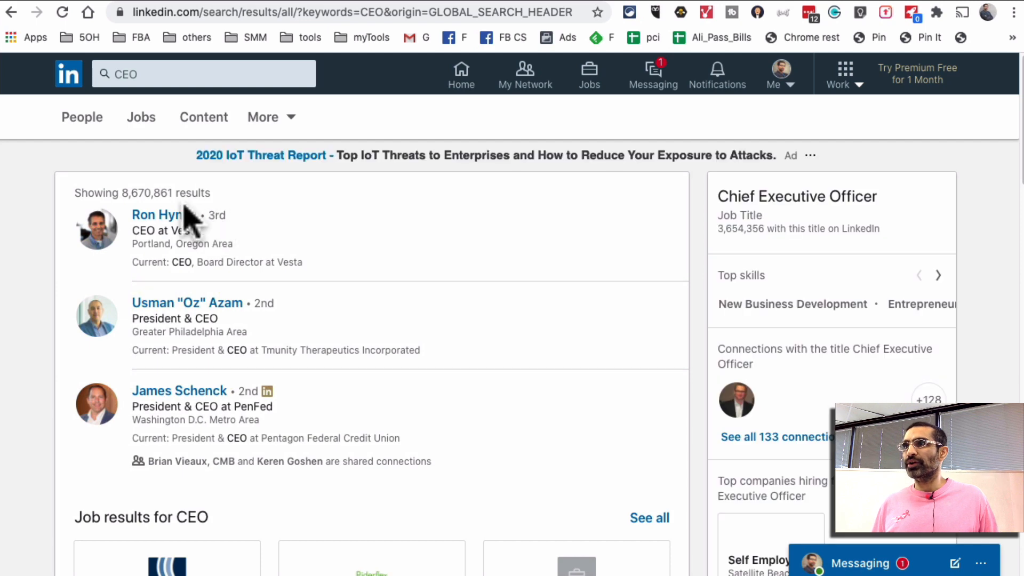
{"action": "left_click", "coordinate": [82, 117]}
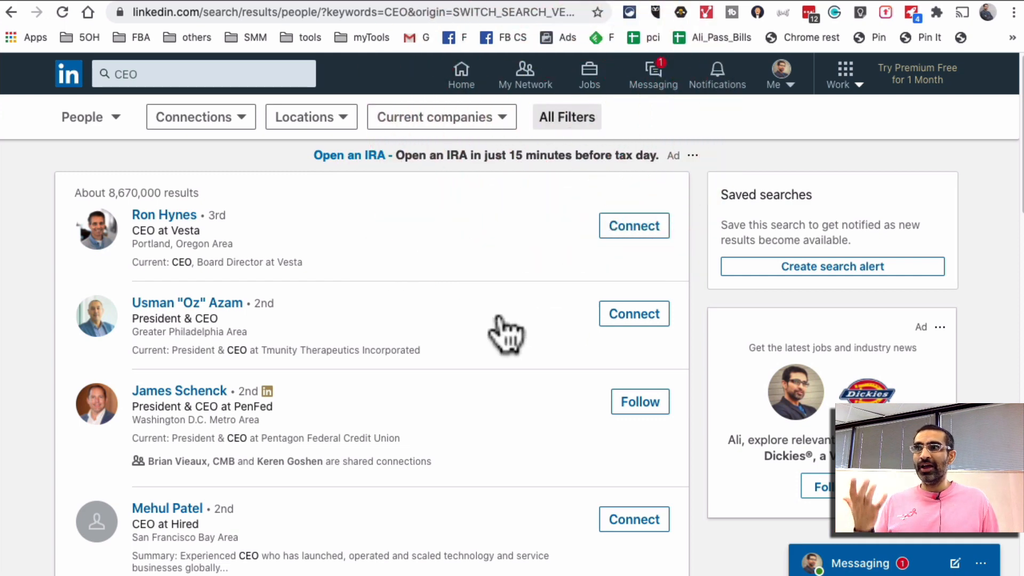
Step: Filter the CEO people search to 2nd-degree connections in Dallas/Fort Worth Area
{"action": "left_click", "coordinate": [566, 117]}
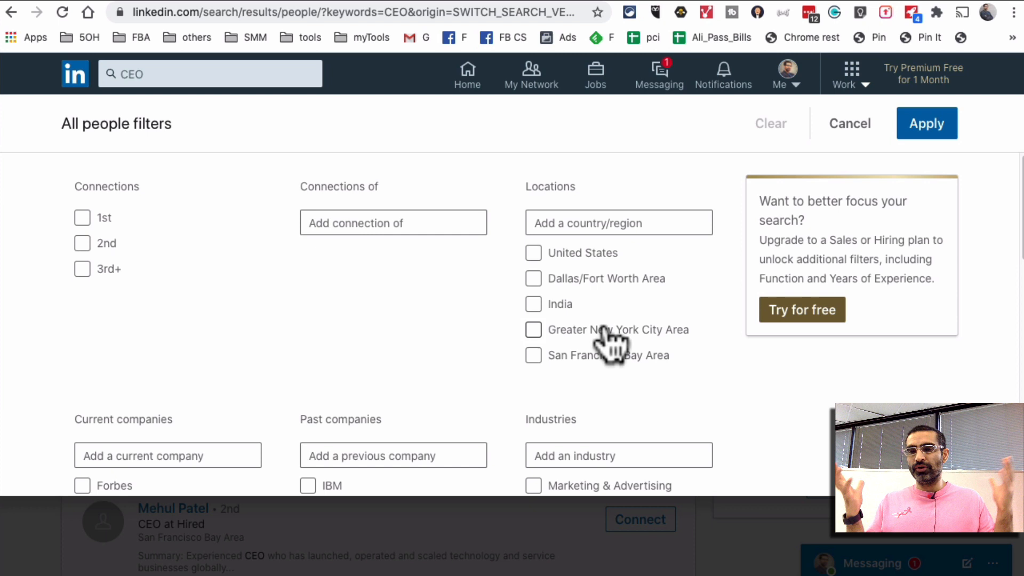
{"action": "mouse_move", "coordinate": [475, 317]}
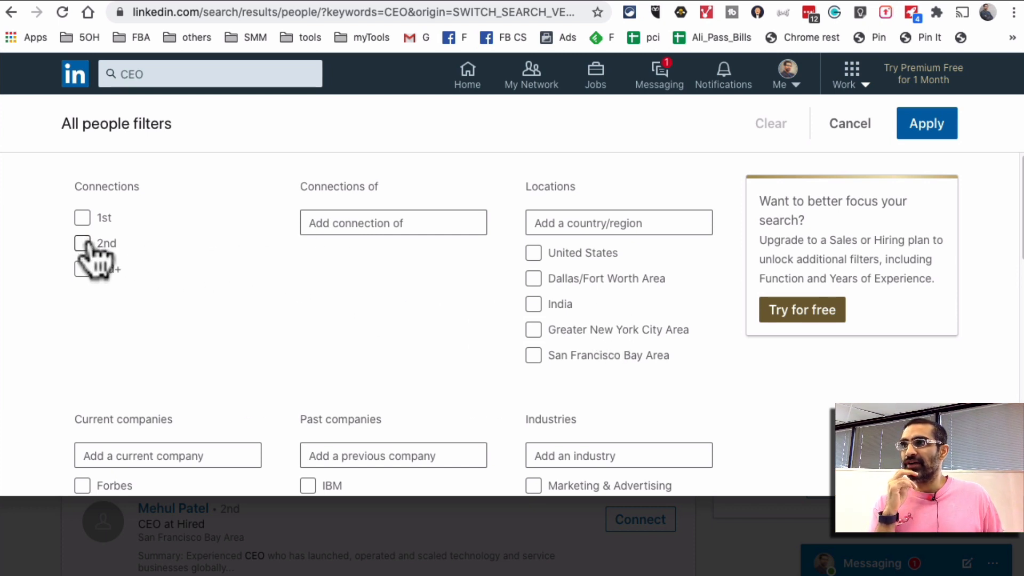
{"action": "left_click", "coordinate": [82, 245]}
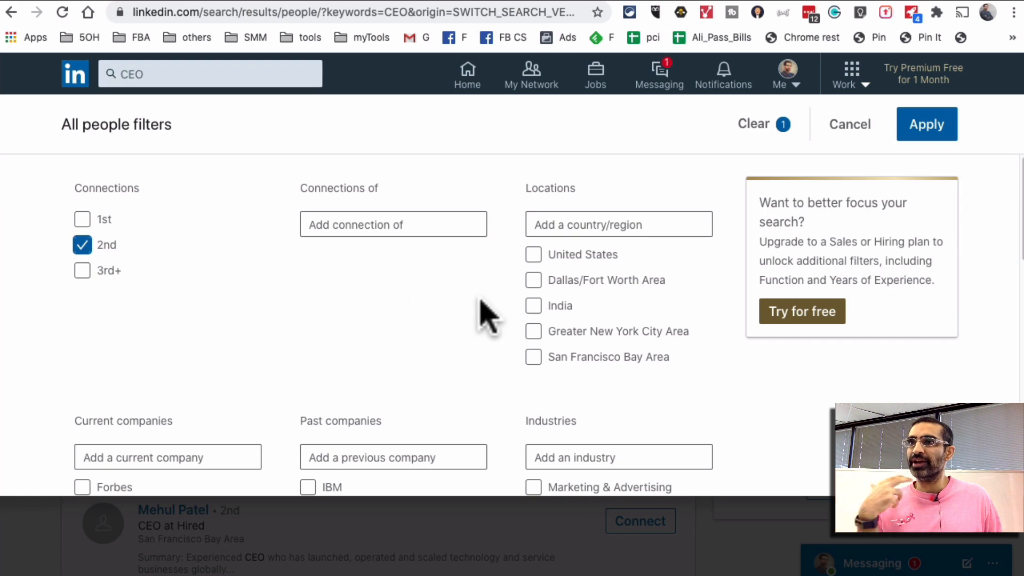
{"action": "left_click", "coordinate": [533, 279]}
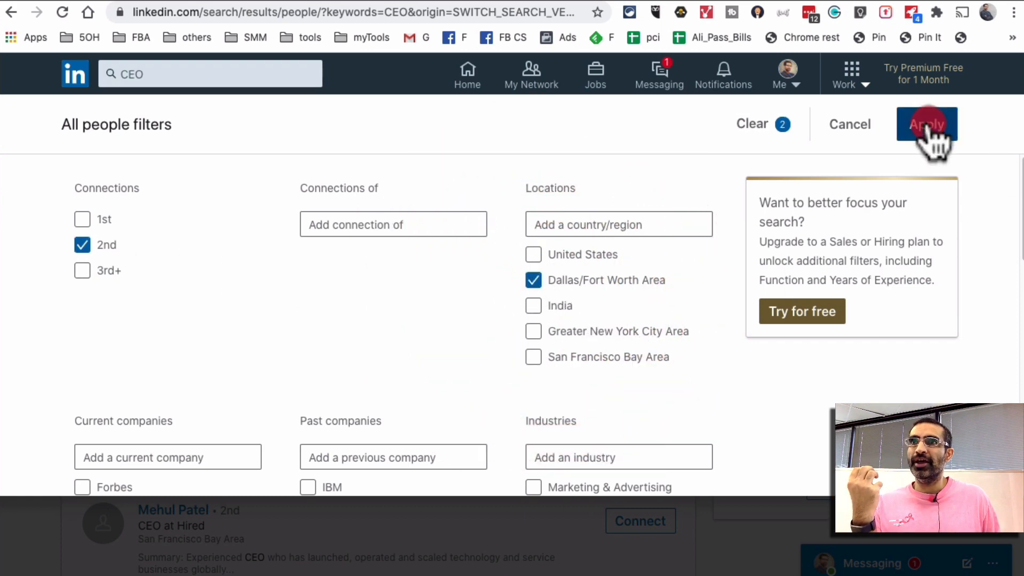
{"action": "left_click", "coordinate": [925, 123]}
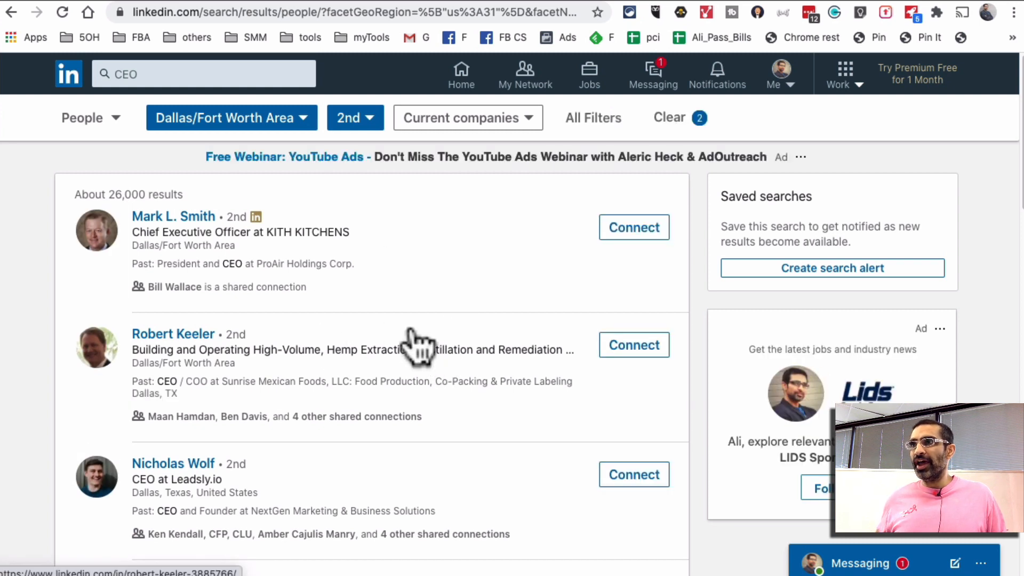
Step: Scan the filtered results and open the AeroLeads extension panel over them
{"action": "scroll", "scroll_direction": "down", "scroll_amount": 3}
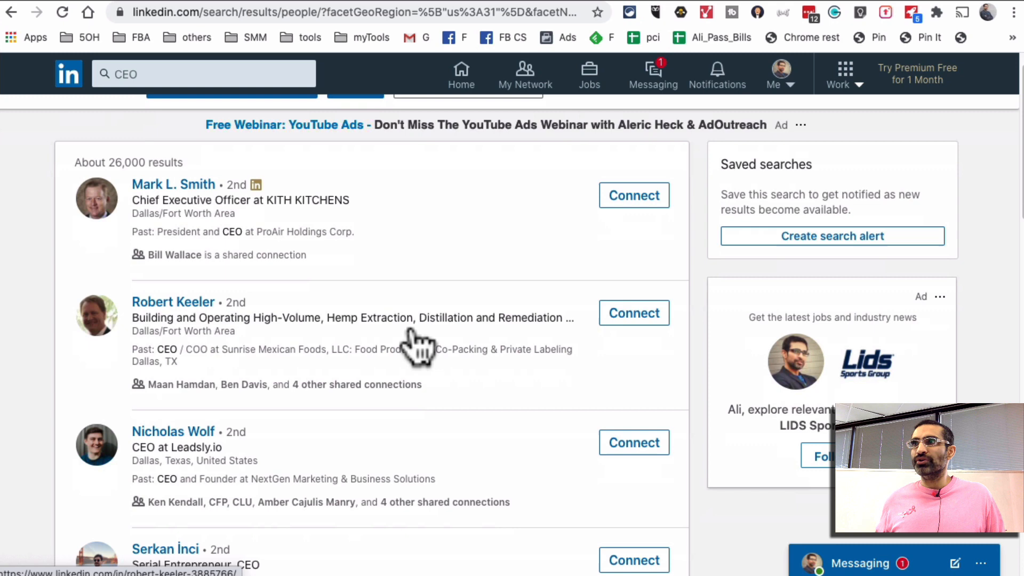
{"action": "mouse_move", "coordinate": [360, 255]}
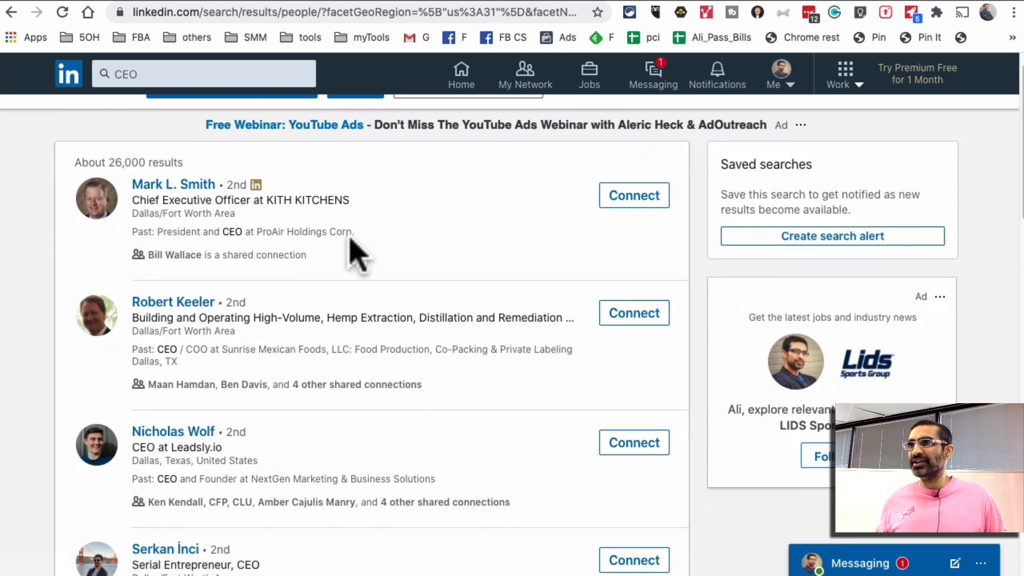
{"action": "scroll", "scroll_direction": "down", "scroll_amount": 3}
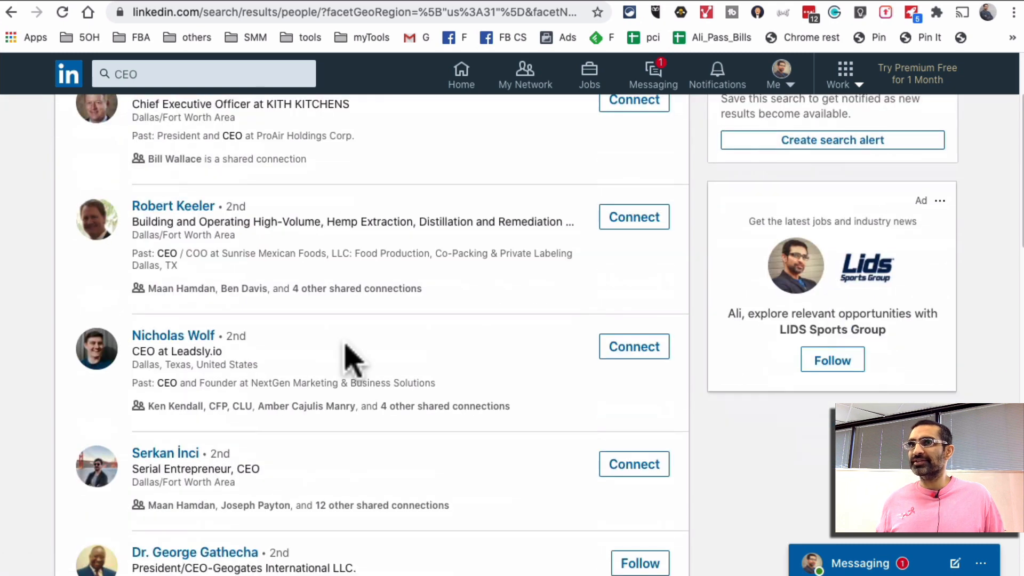
{"action": "scroll", "scroll_direction": "down", "scroll_amount": 3}
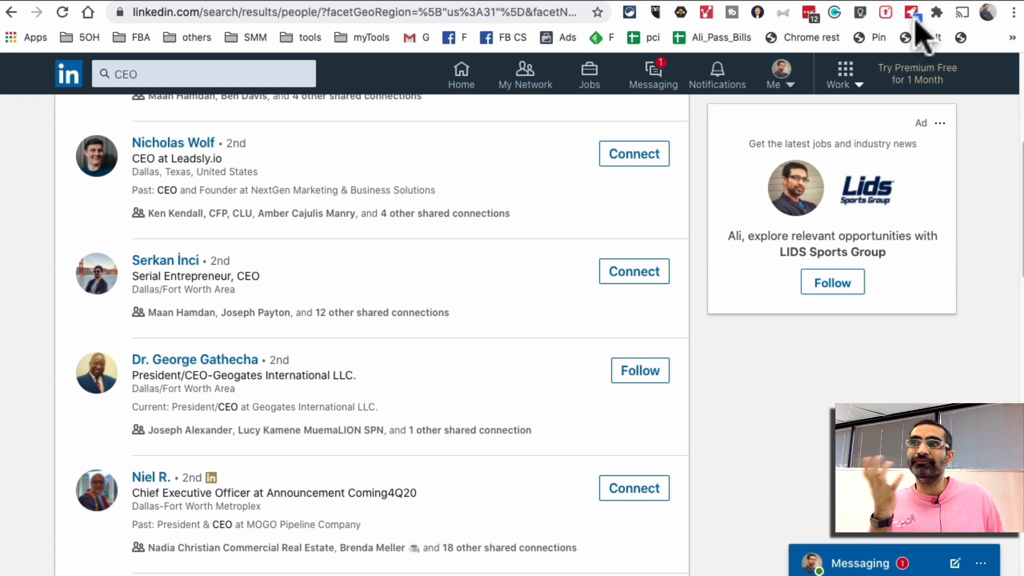
{"action": "scroll", "scroll_direction": "down", "scroll_amount": 3}
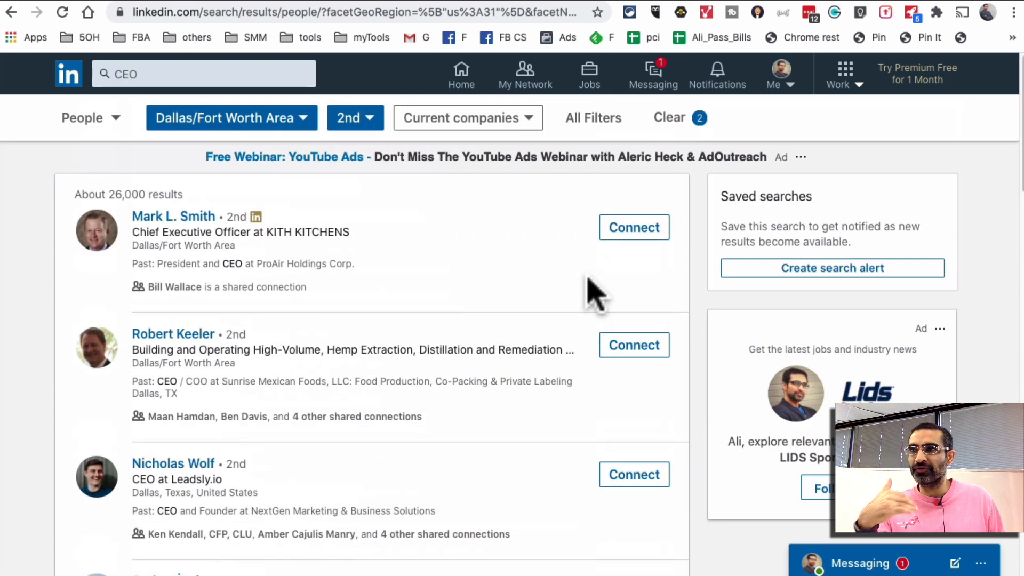
{"action": "mouse_move", "coordinate": [585, 307]}
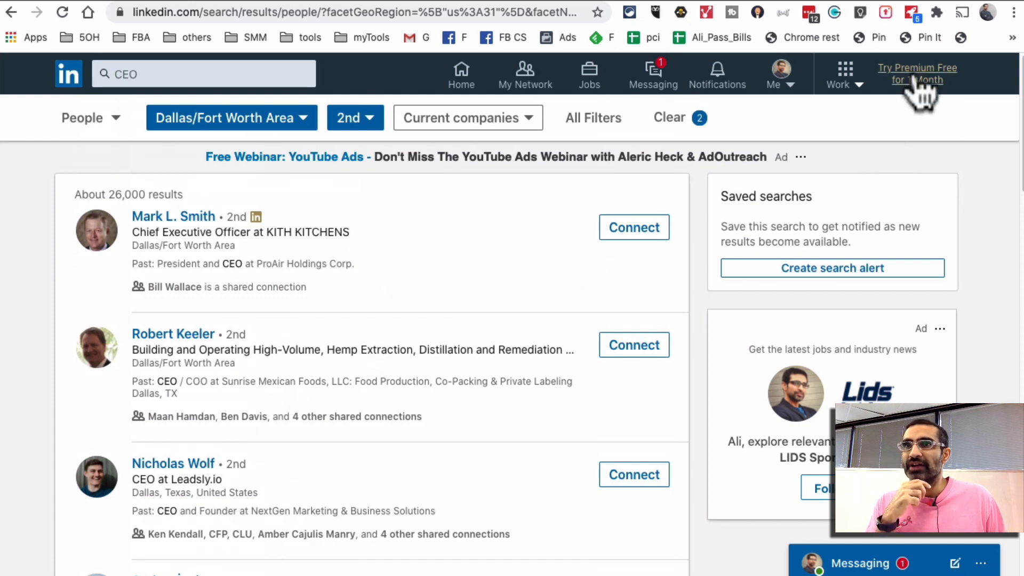
{"action": "left_click", "coordinate": [910, 12]}
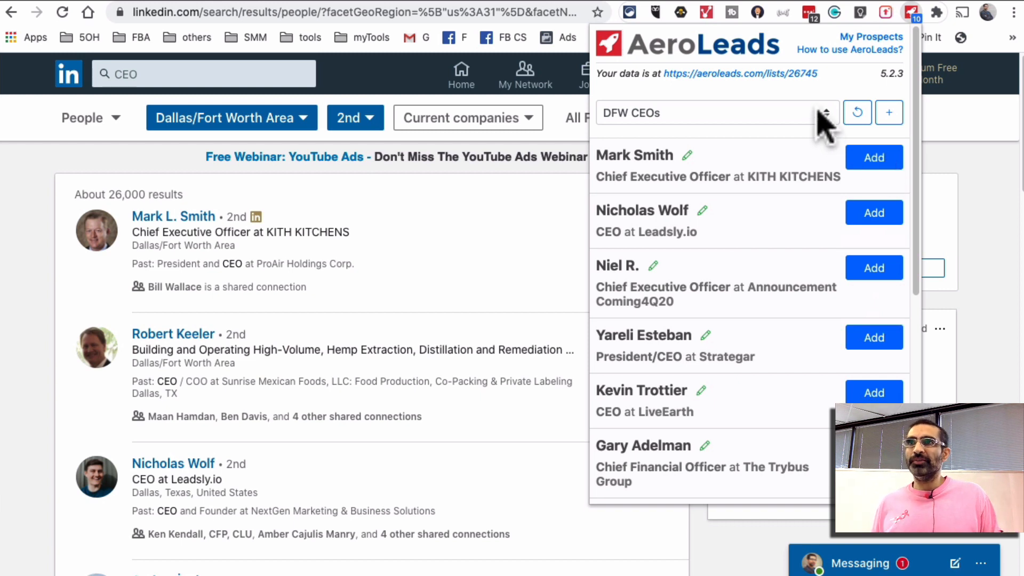
Step: Keep DFW CEOs as the target list and add all recognized prospects on the page
{"action": "left_click", "coordinate": [825, 112]}
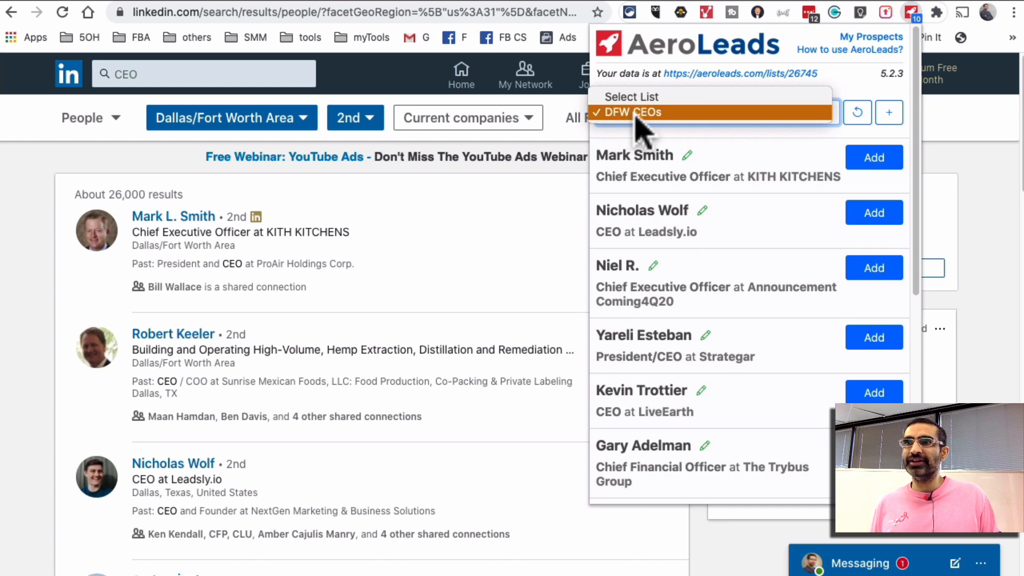
{"action": "left_click", "coordinate": [643, 112]}
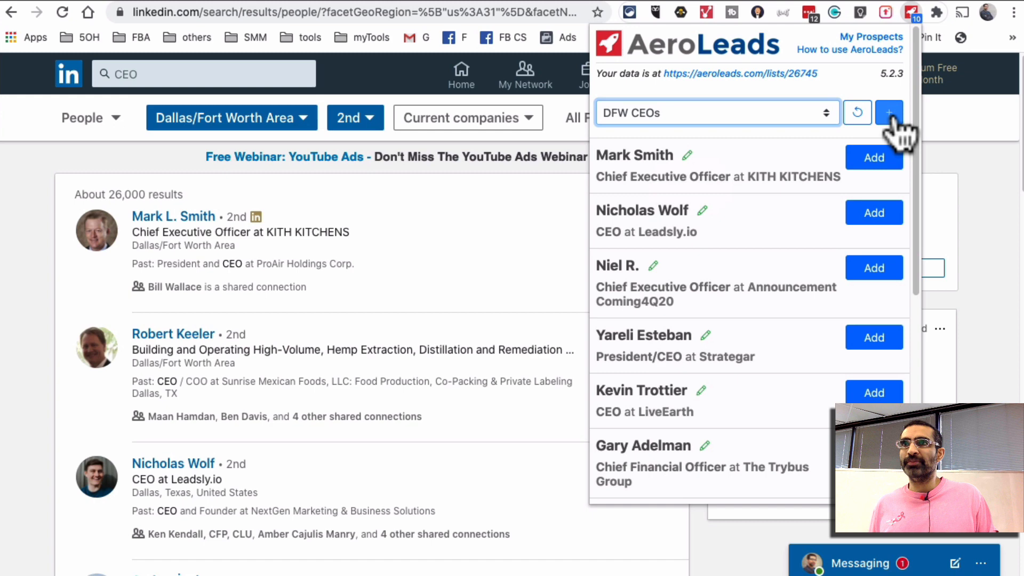
{"action": "mouse_move", "coordinate": [715, 353]}
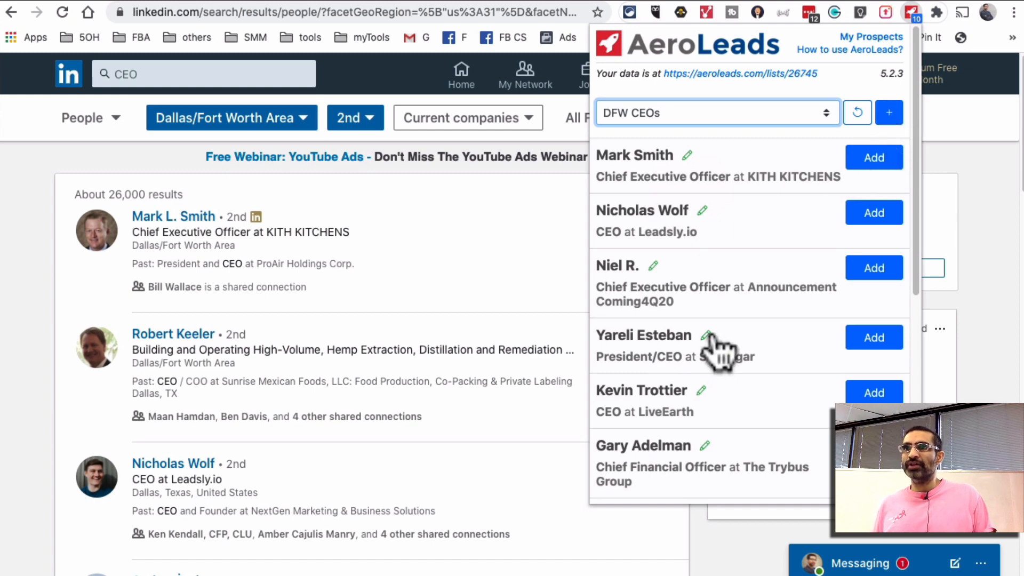
{"action": "scroll", "scroll_direction": "down", "scroll_amount": 3}
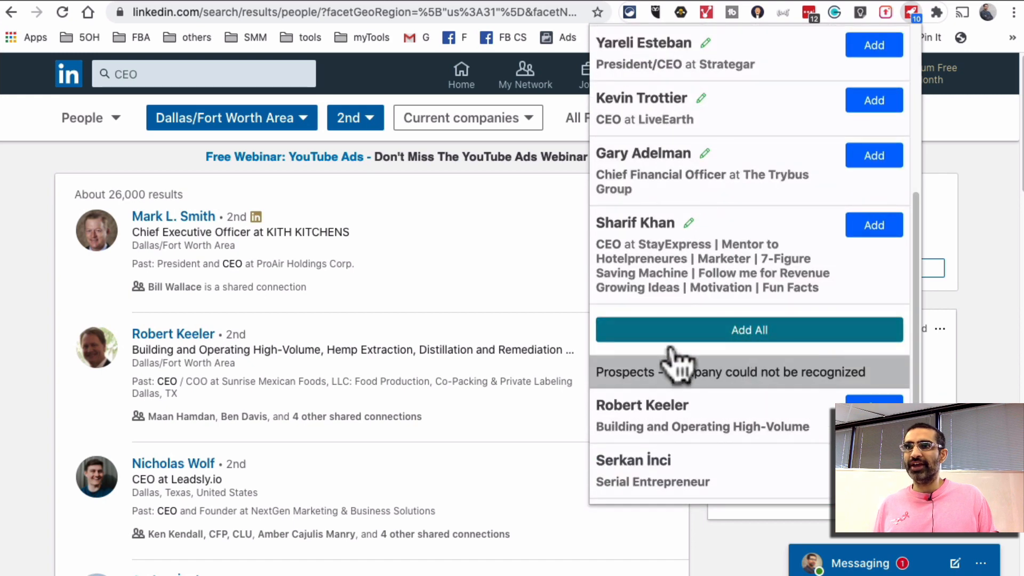
{"action": "scroll", "scroll_direction": "down", "scroll_amount": 3}
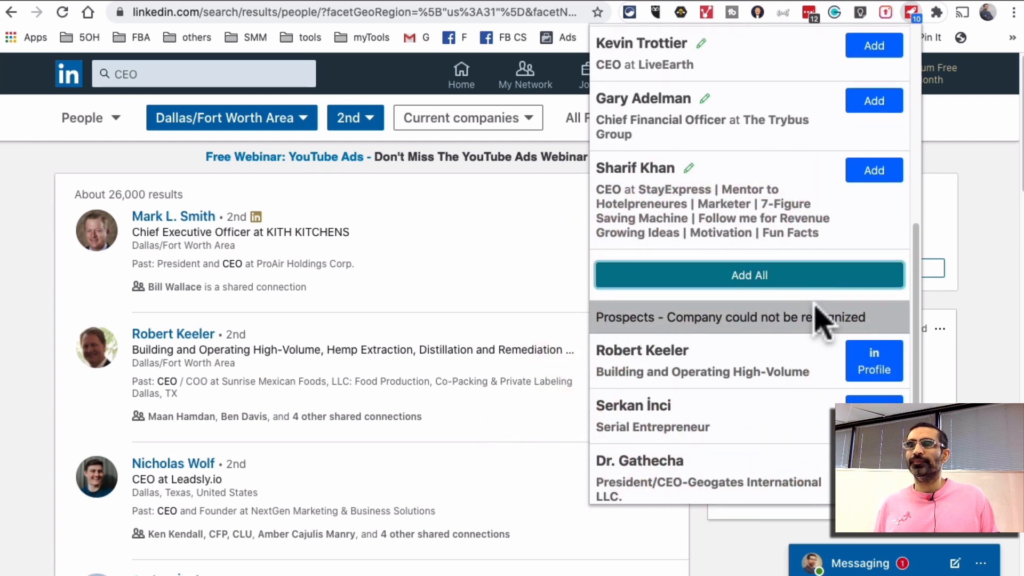
{"action": "left_click", "coordinate": [749, 275]}
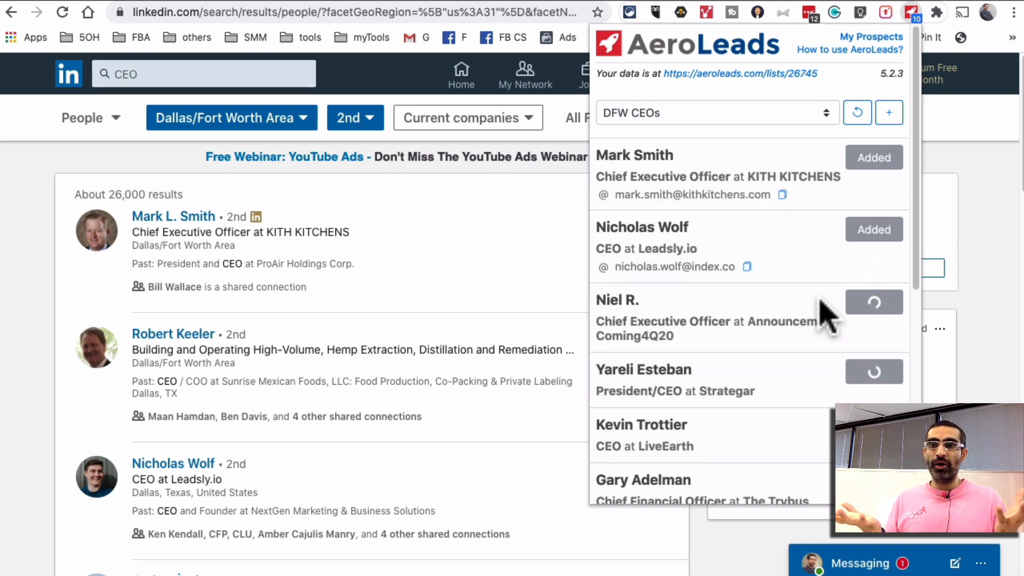
{"action": "left_click", "coordinate": [874, 302]}
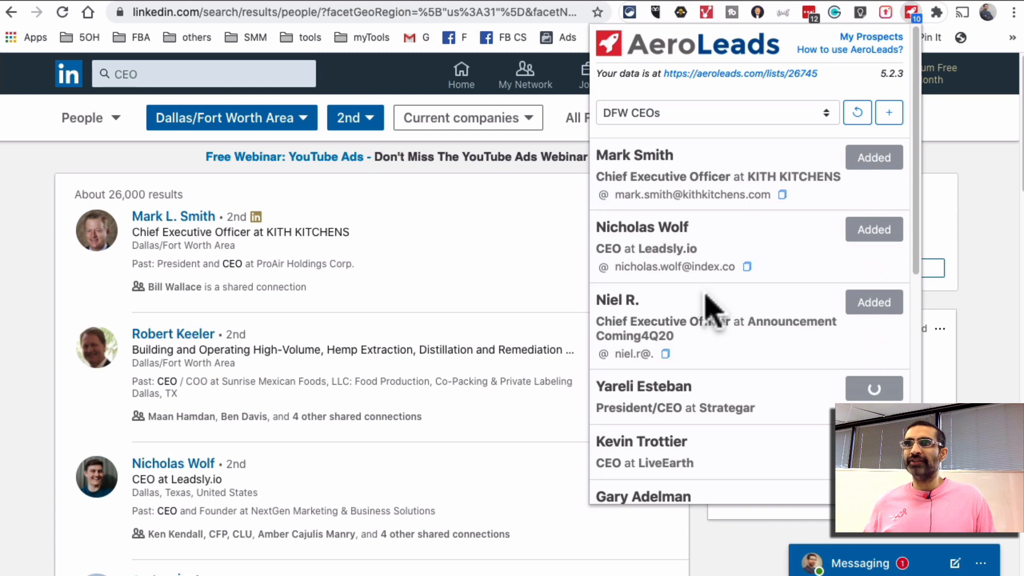
{"action": "mouse_move", "coordinate": [734, 196]}
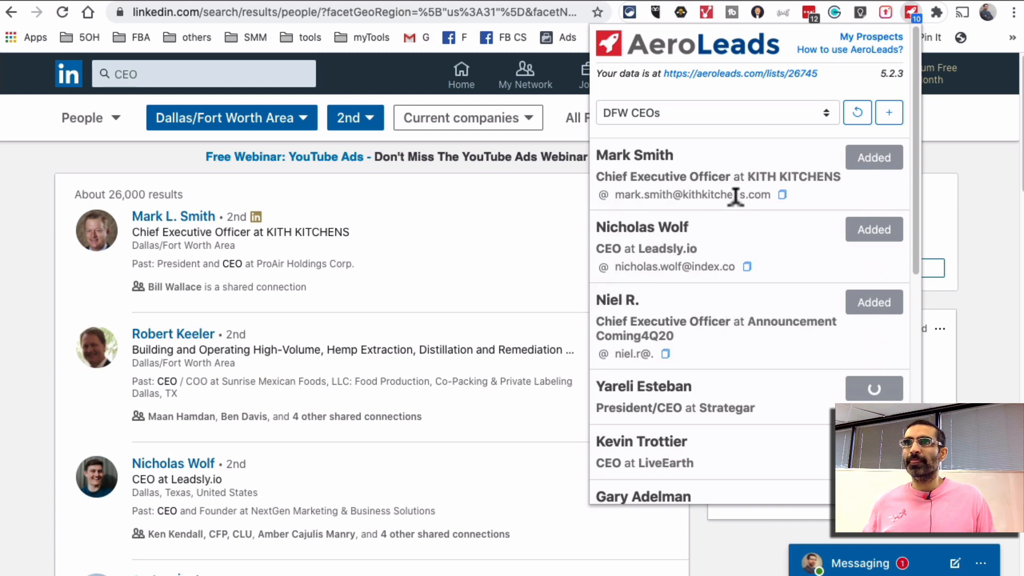
{"action": "scroll", "scroll_direction": "down", "scroll_amount": 3}
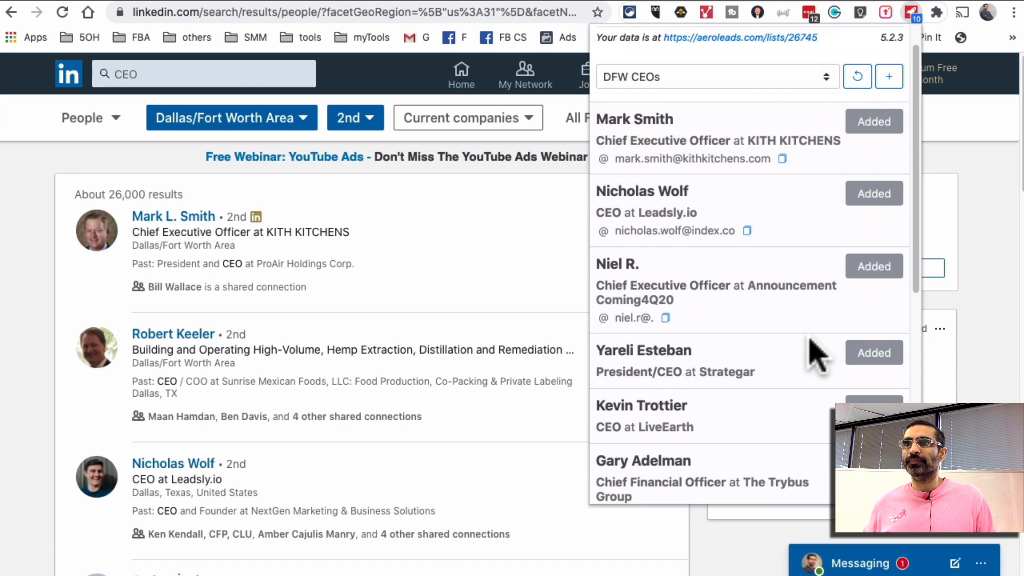
{"action": "scroll", "scroll_direction": "down", "scroll_amount": 3}
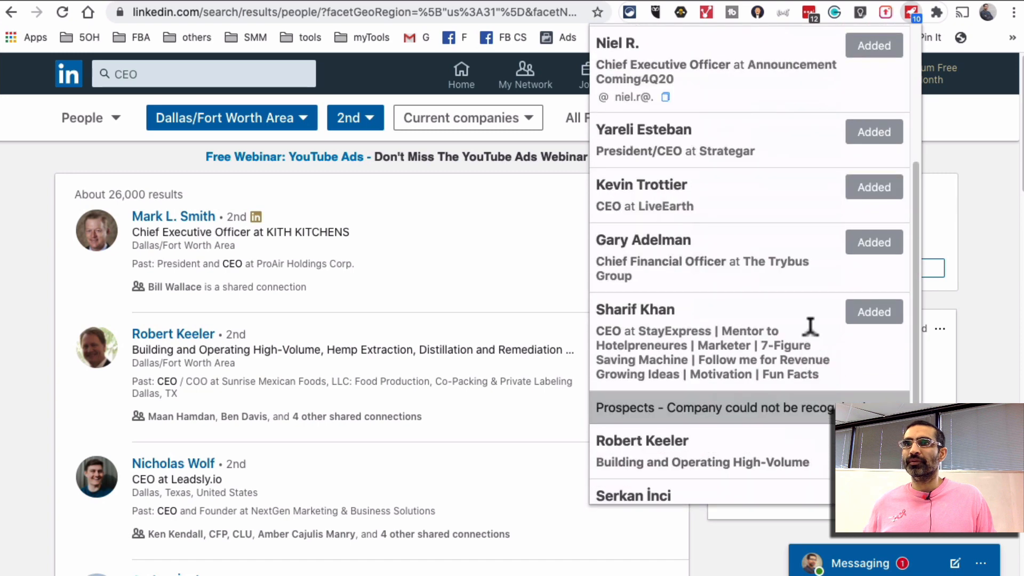
{"action": "scroll", "scroll_direction": "down", "scroll_amount": 3}
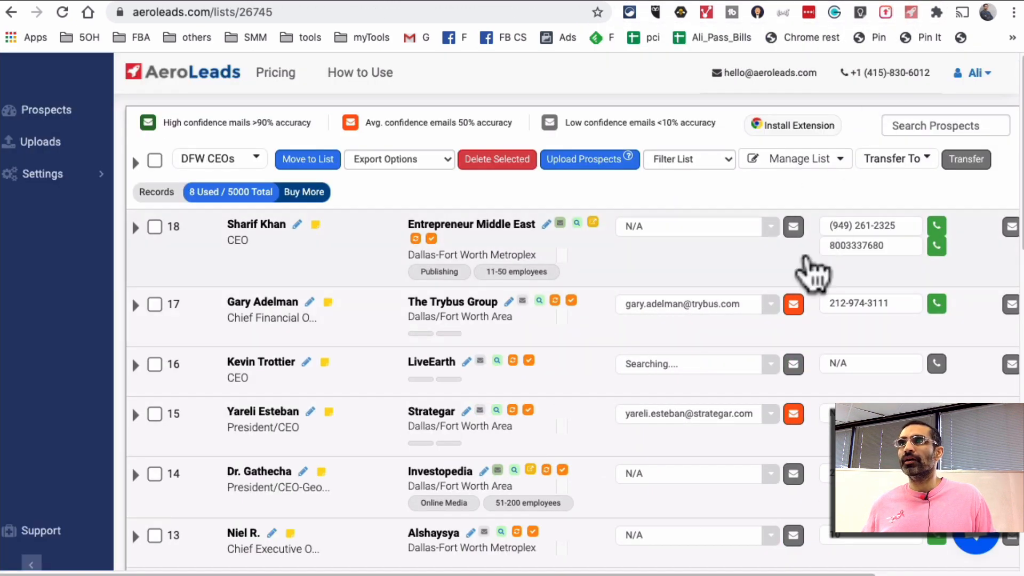
Step: Reload the DFW CEOs list to show 18 records with updated emails and phone numbers
{"action": "scroll", "scroll_direction": "down", "scroll_amount": 3}
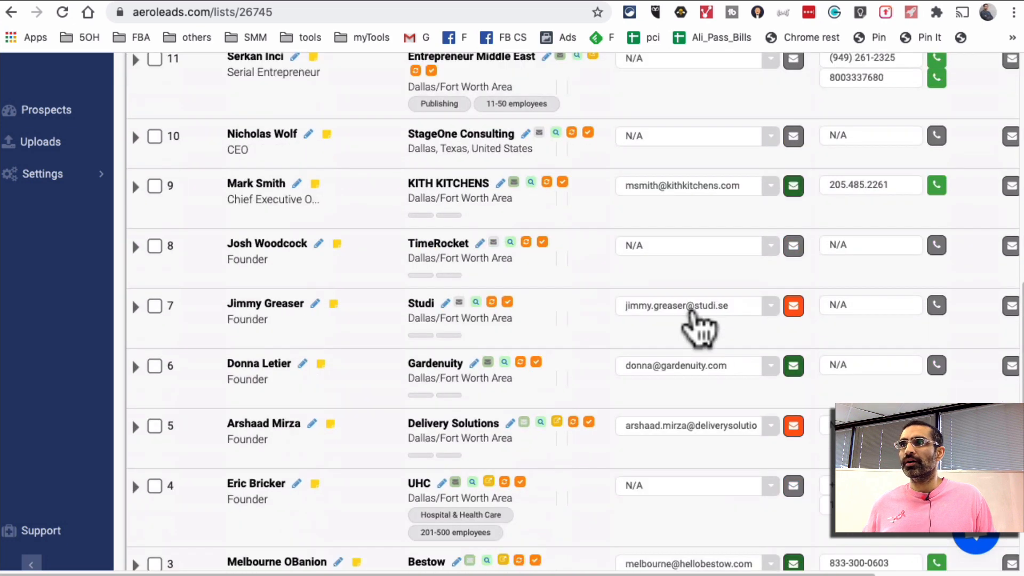
{"action": "scroll", "scroll_direction": "down", "scroll_amount": 3}
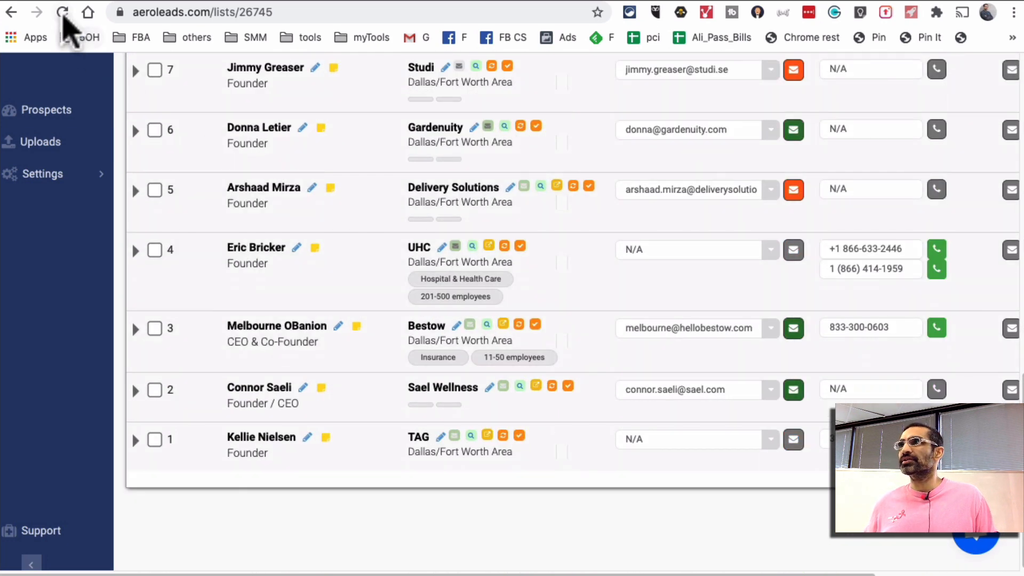
{"action": "left_click", "coordinate": [62, 11]}
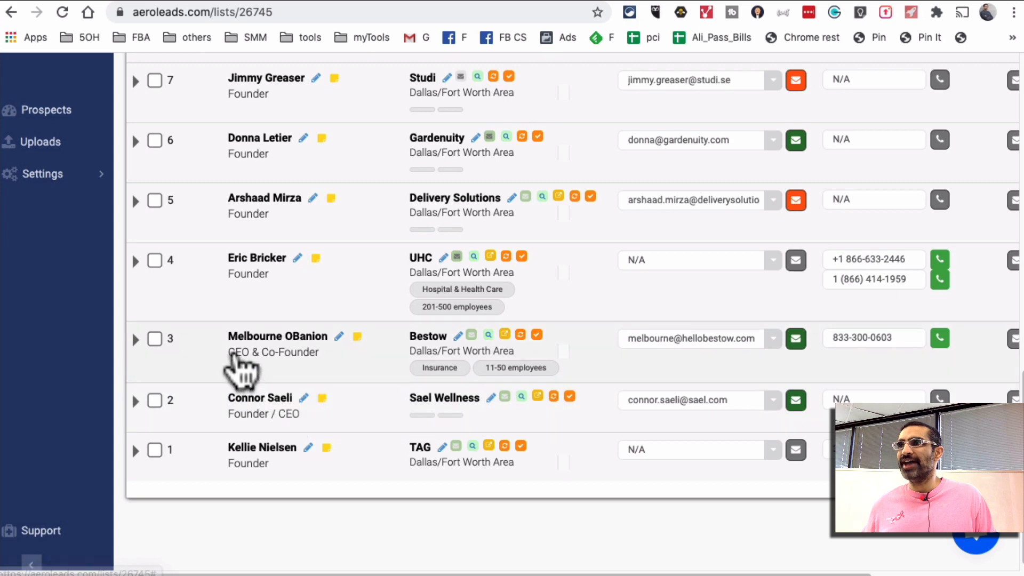
{"action": "scroll", "scroll_direction": "down", "scroll_amount": 3}
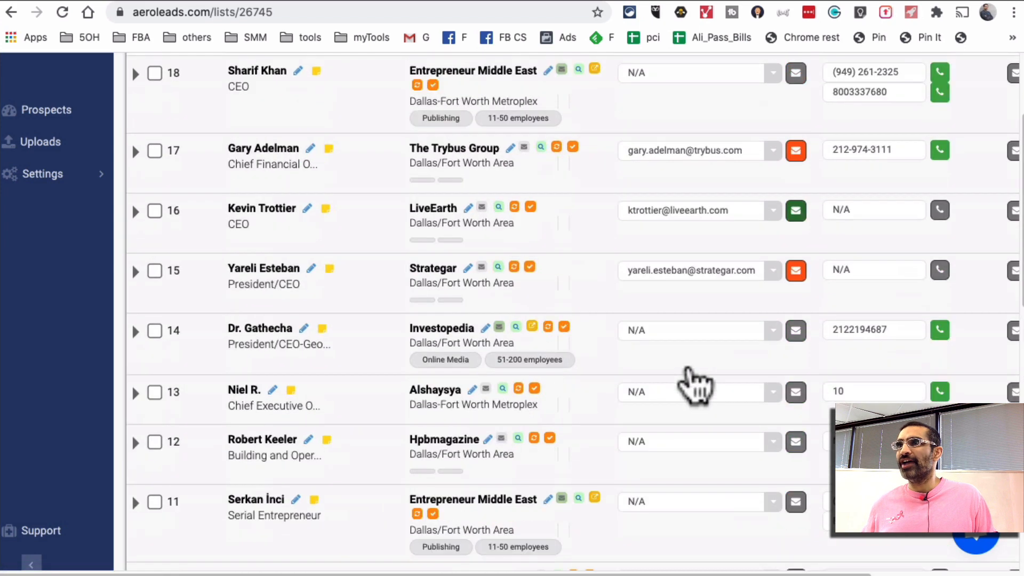
{"action": "scroll", "scroll_direction": "up", "scroll_amount": 3}
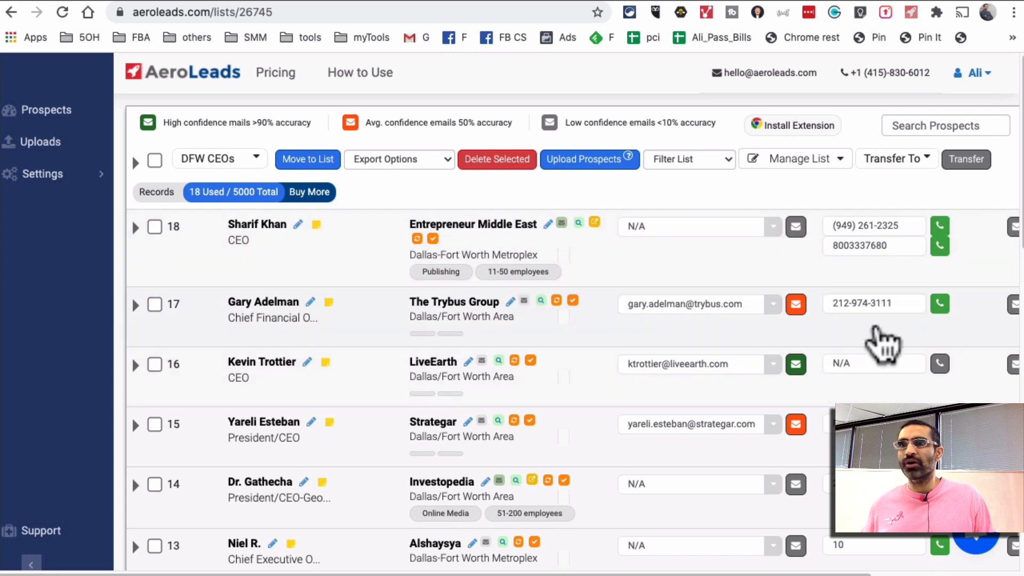
{"action": "scroll", "scroll_direction": "down", "scroll_amount": 3}
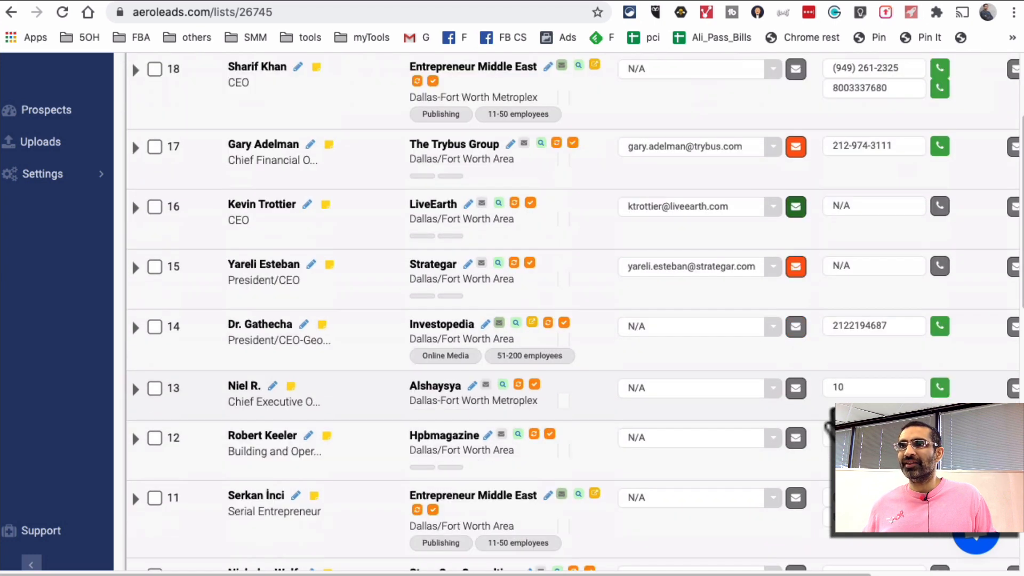